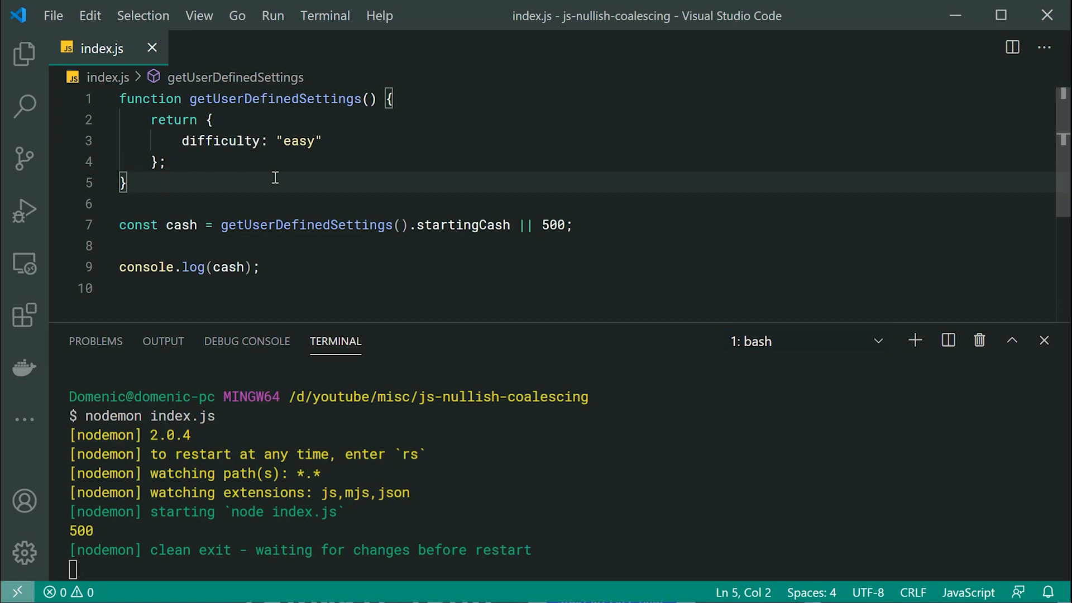
- Review the settings function, the cash declaration with its 500 fallback, and the console.log line
{"action": "left_click", "coordinate": [322, 140]}
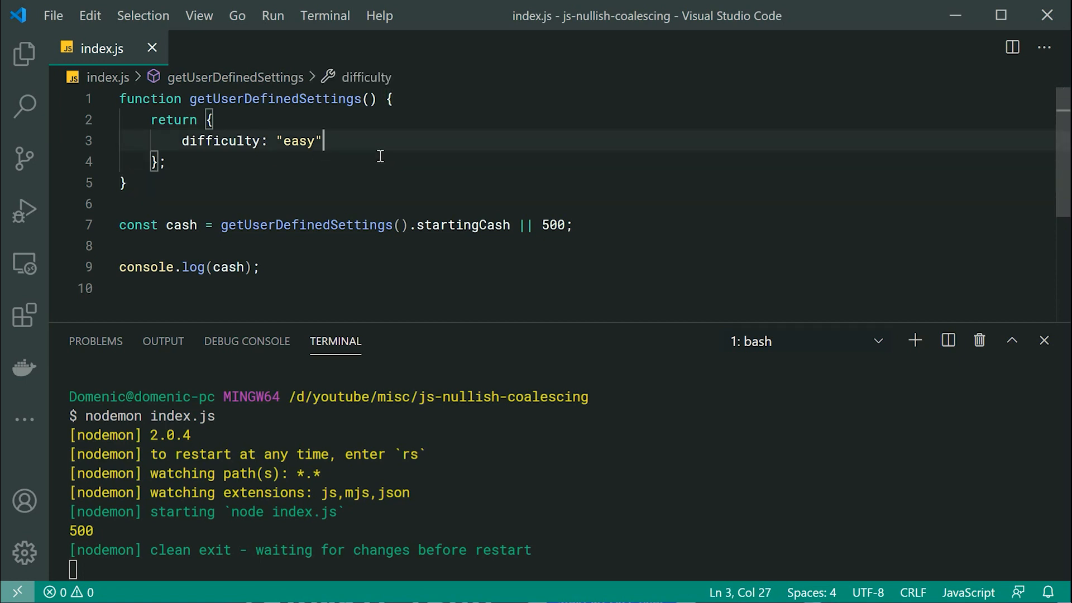
{"action": "mouse_move", "coordinate": [302, 187]}
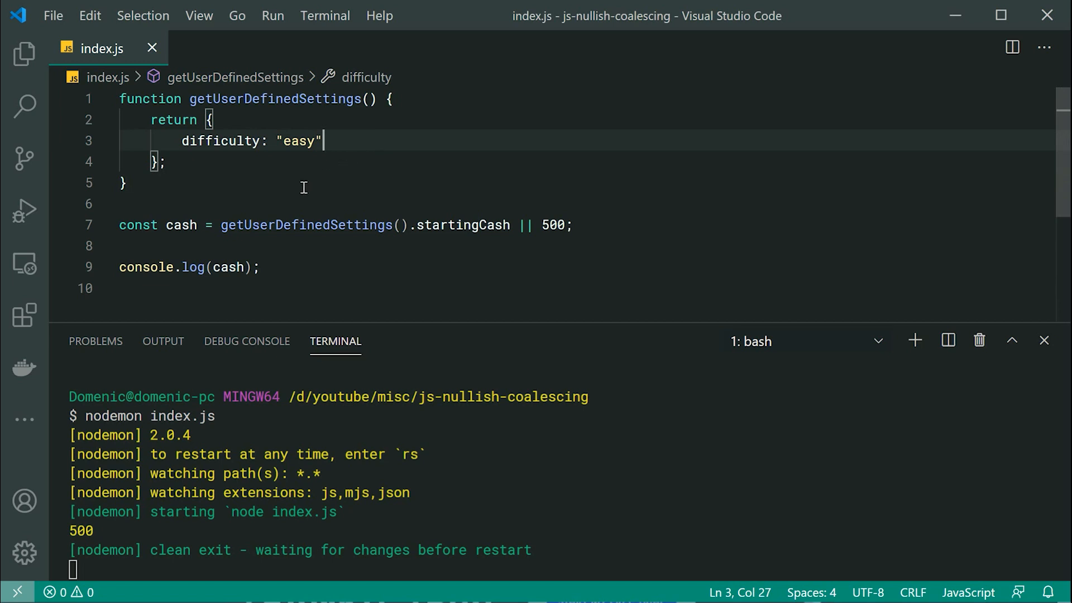
{"action": "left_click", "coordinate": [126, 182]}
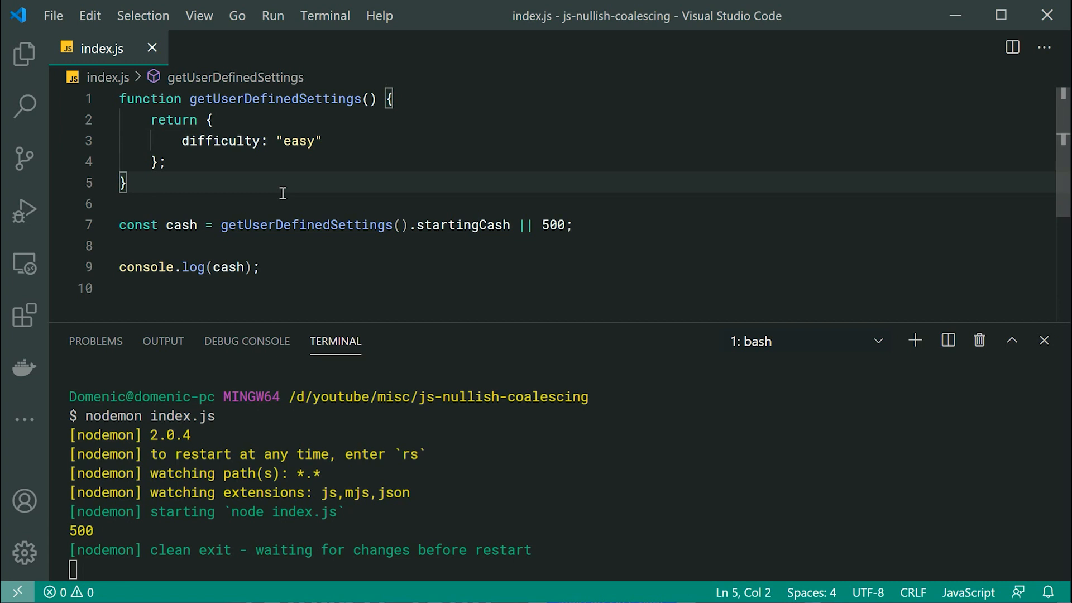
{"action": "left_click", "coordinate": [321, 141]}
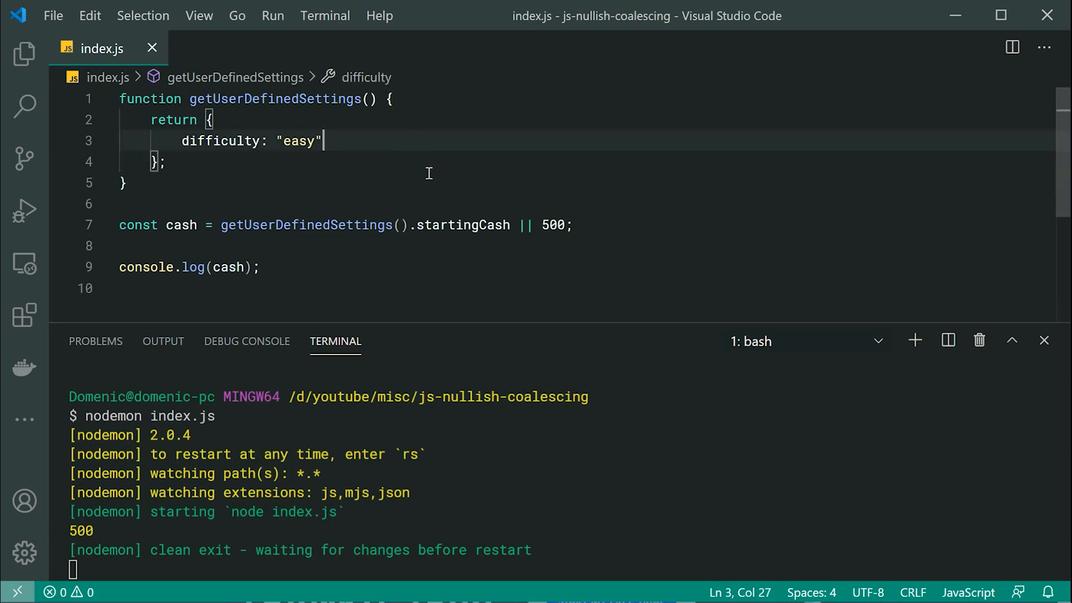
{"action": "mouse_move", "coordinate": [592, 238]}
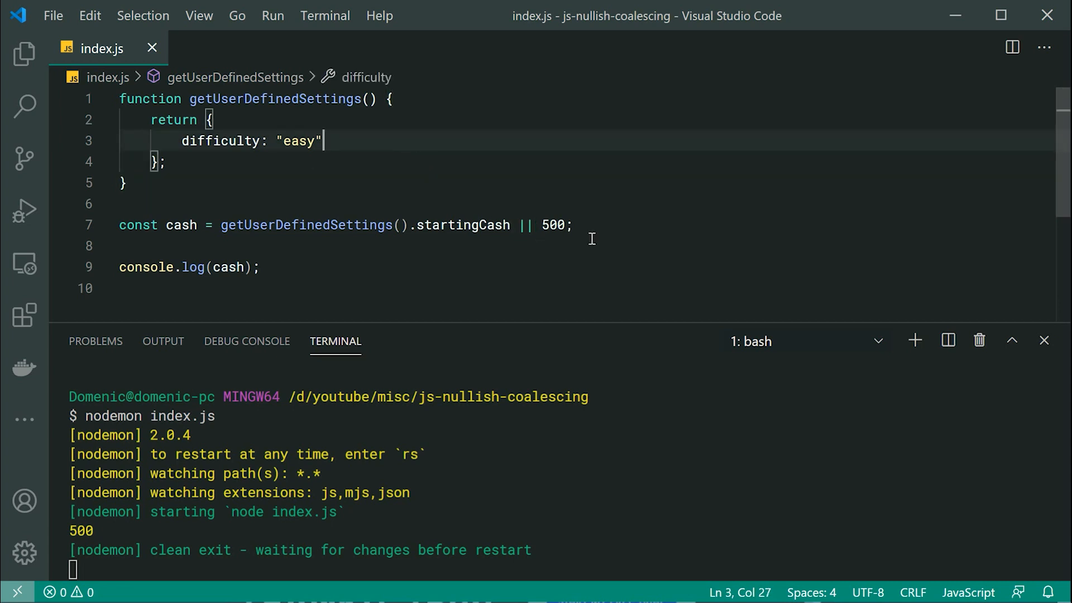
{"action": "left_click", "coordinate": [577, 225]}
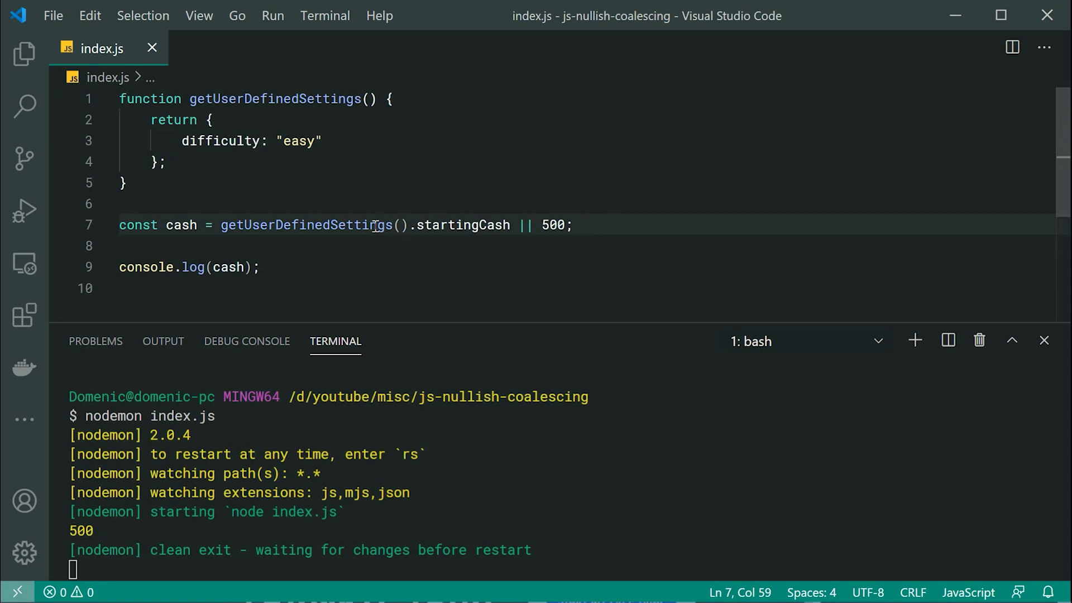
{"action": "left_click", "coordinate": [463, 224]}
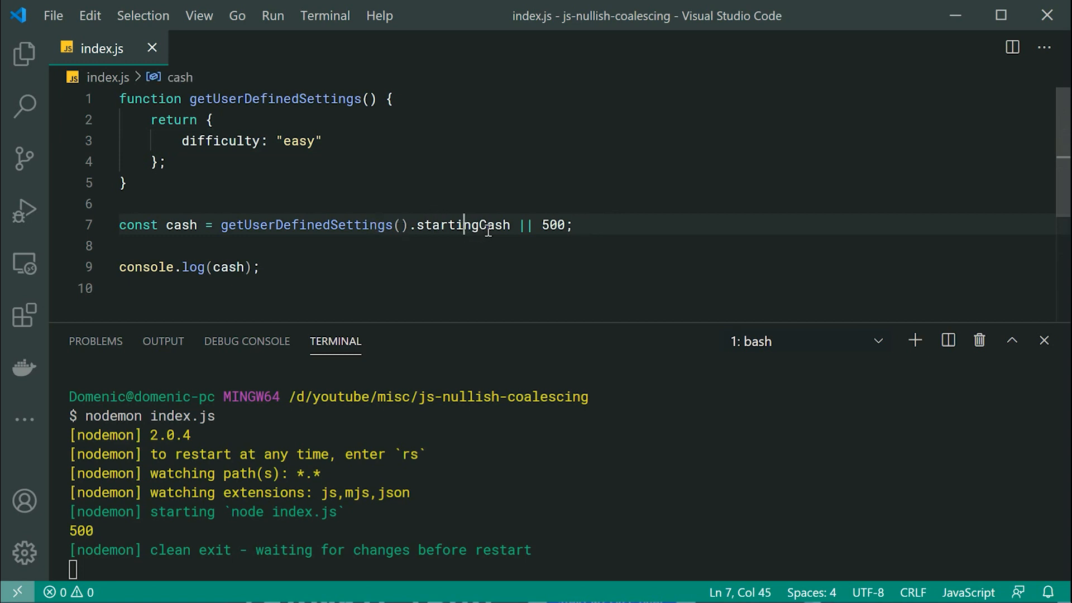
{"action": "double_click", "coordinate": [553, 225]}
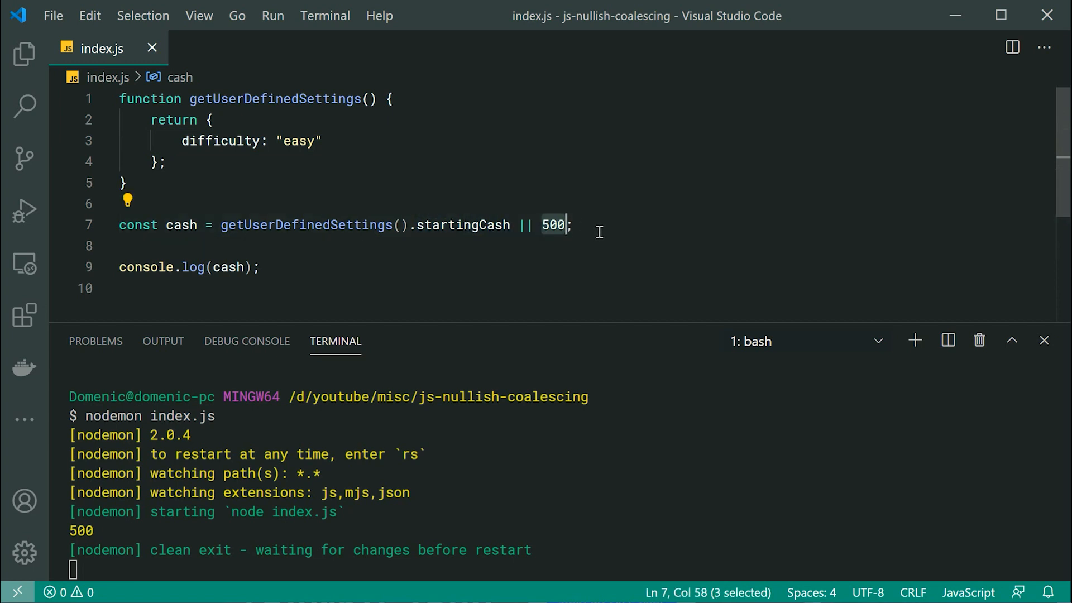
{"action": "left_click", "coordinate": [303, 267]}
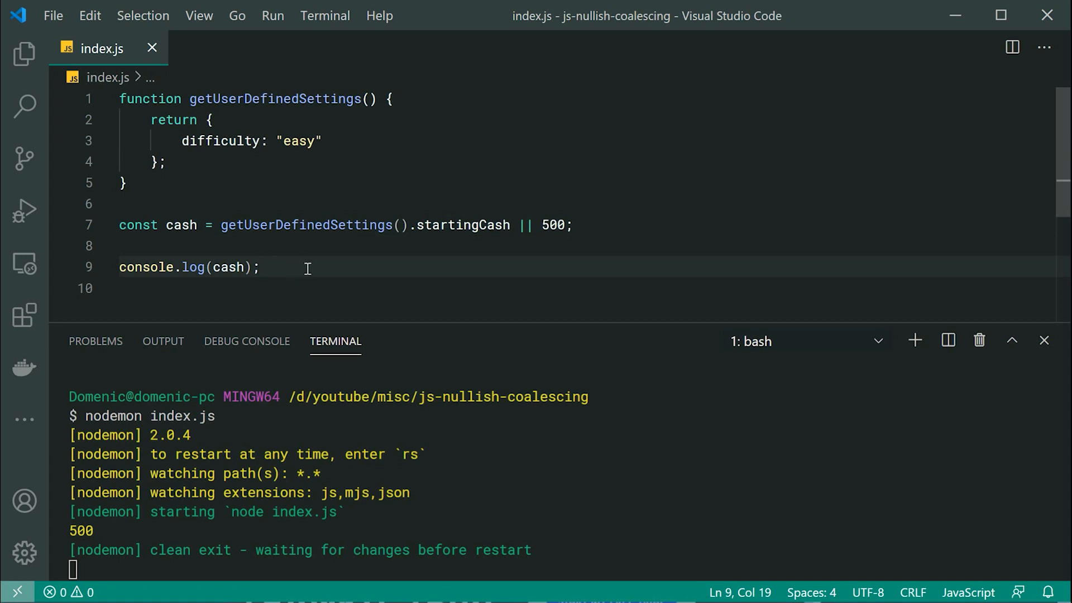
{"action": "mouse_move", "coordinate": [293, 280]}
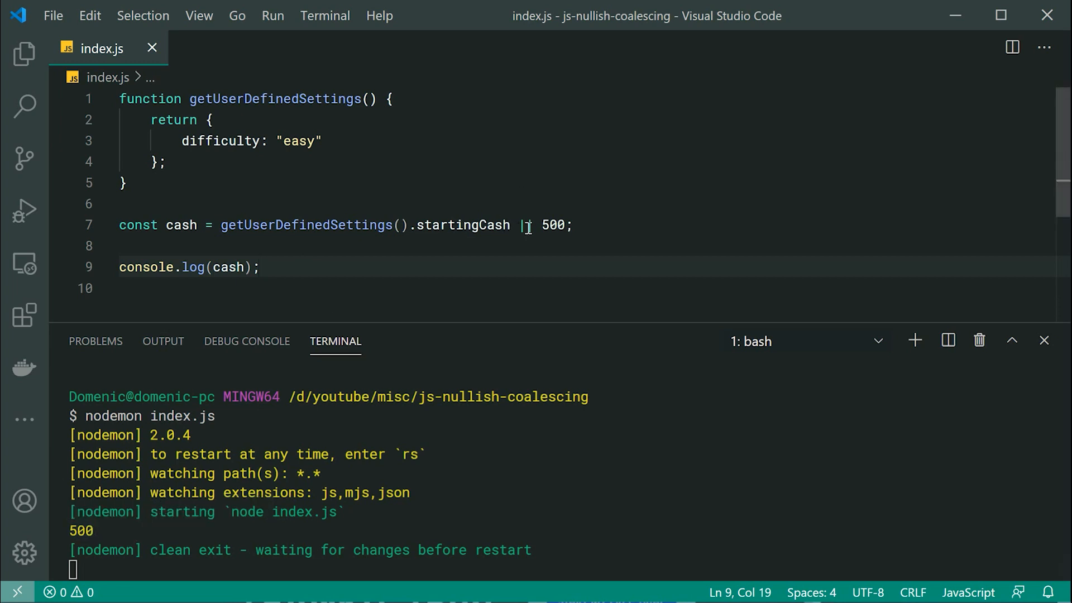
- Add startingCash: 20000 to the returned settings so the || expression prints 20000
{"action": "double_click", "coordinate": [523, 225]}
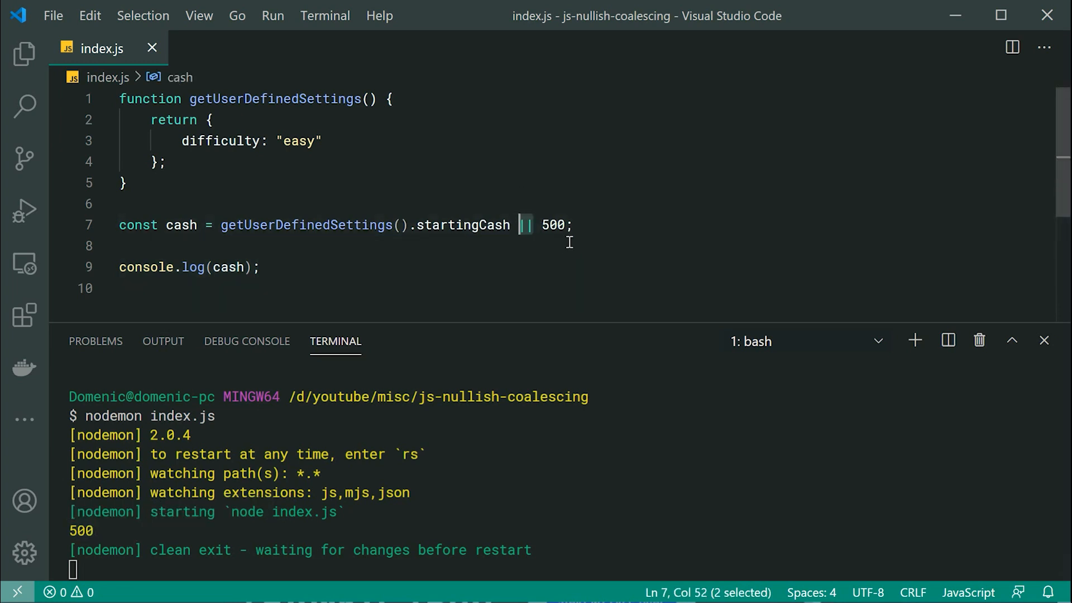
{"action": "left_click", "coordinate": [509, 225]}
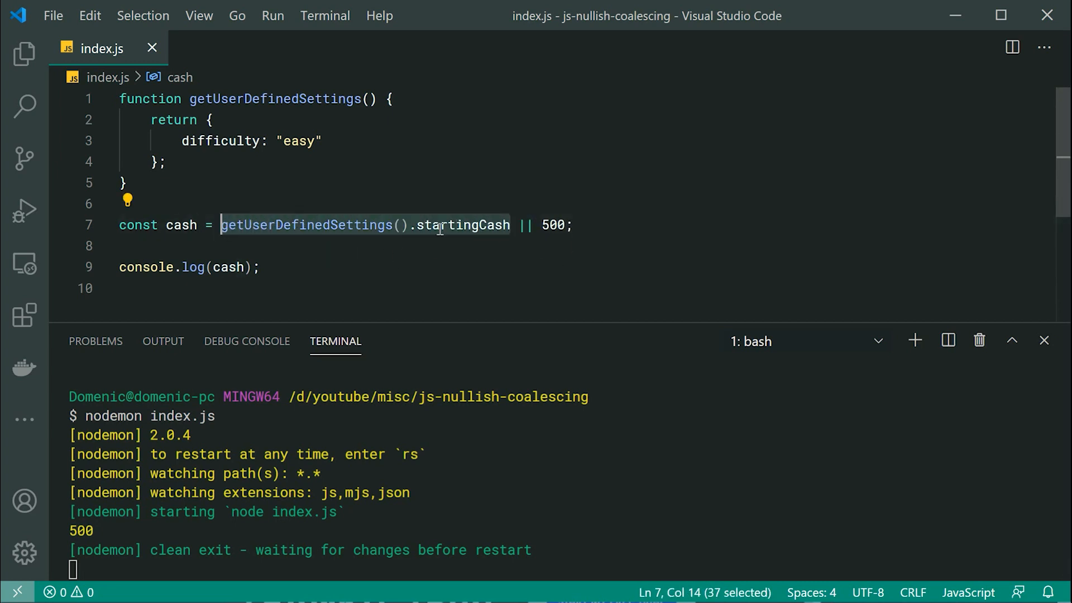
{"action": "double_click", "coordinate": [554, 224]}
{"action": "type", "text": ","}
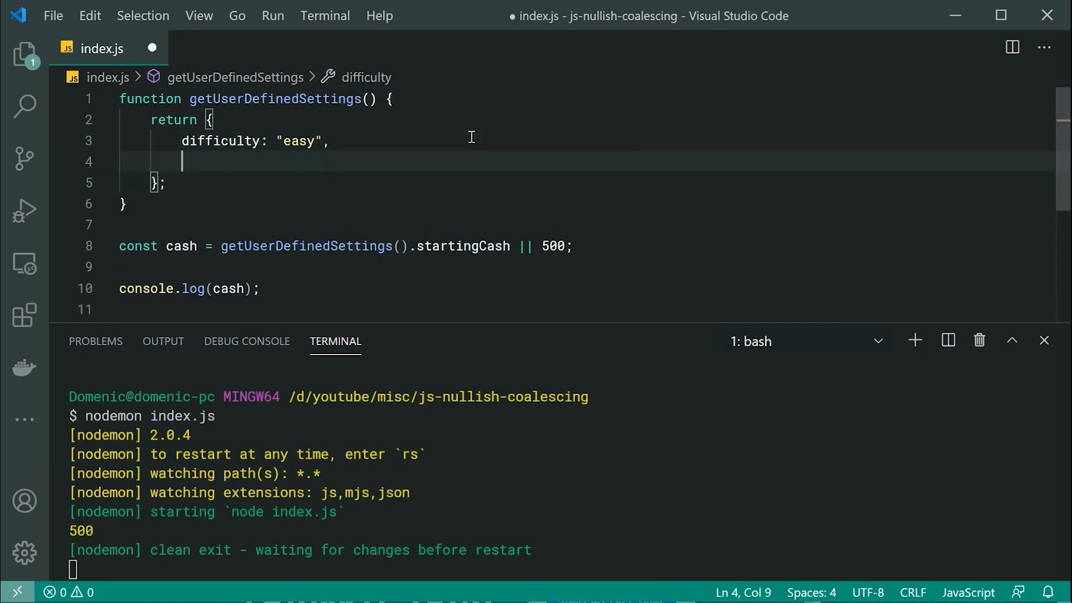
{"action": "type", "text": "startingCash: 2"}
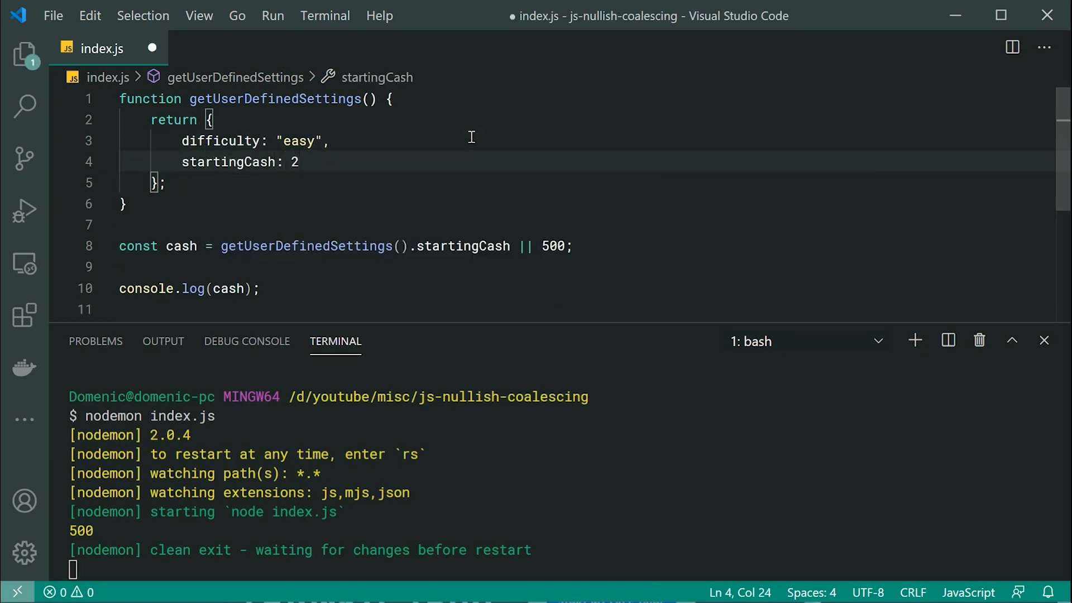
{"action": "type", "text": "0000"}
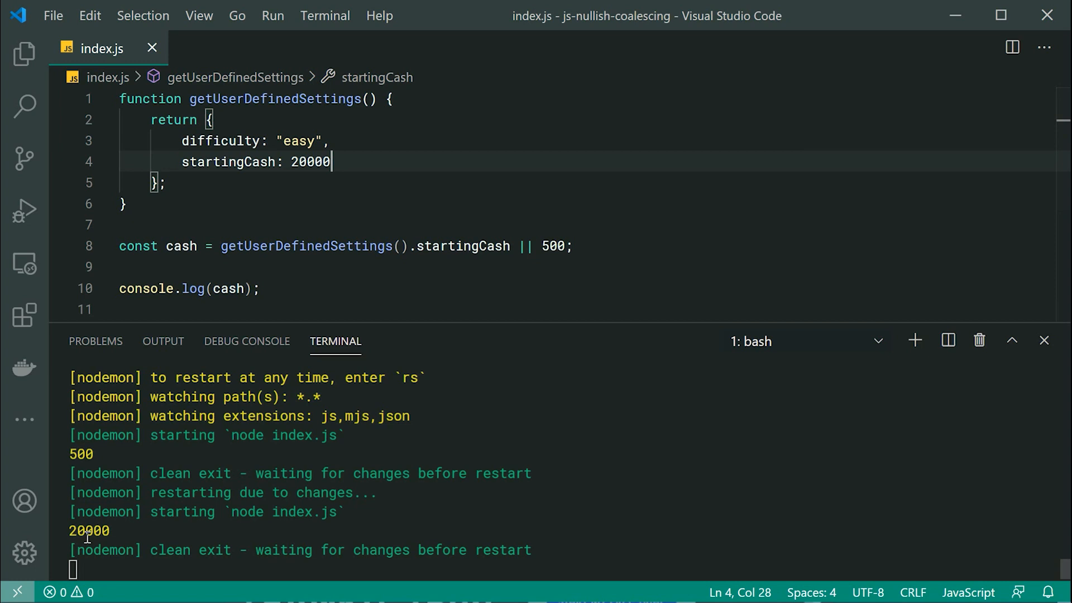
{"action": "mouse_move", "coordinate": [472, 387]}
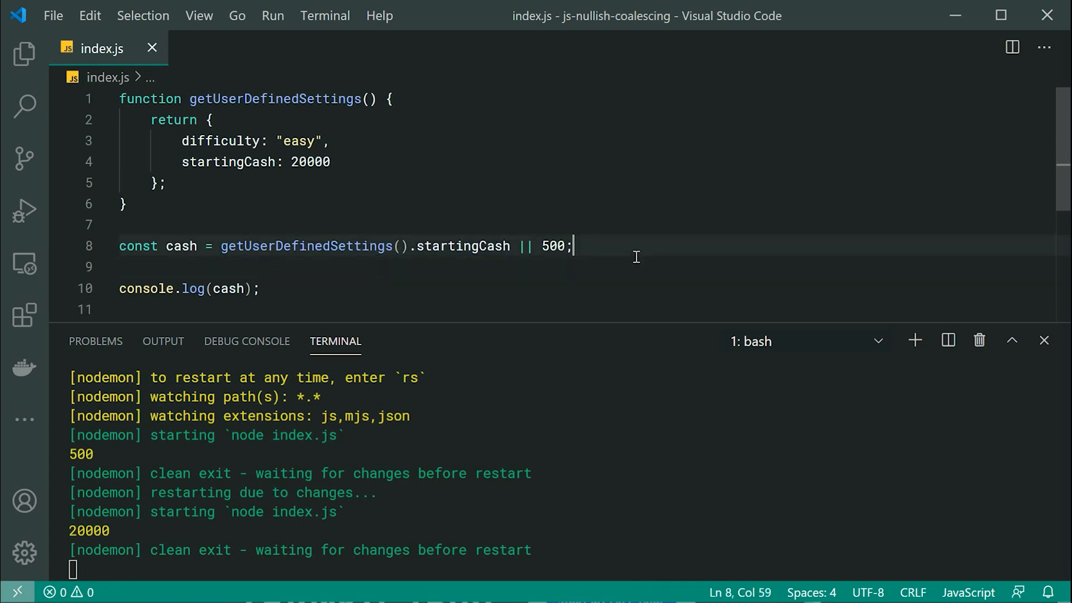
{"action": "mouse_move", "coordinate": [630, 272]}
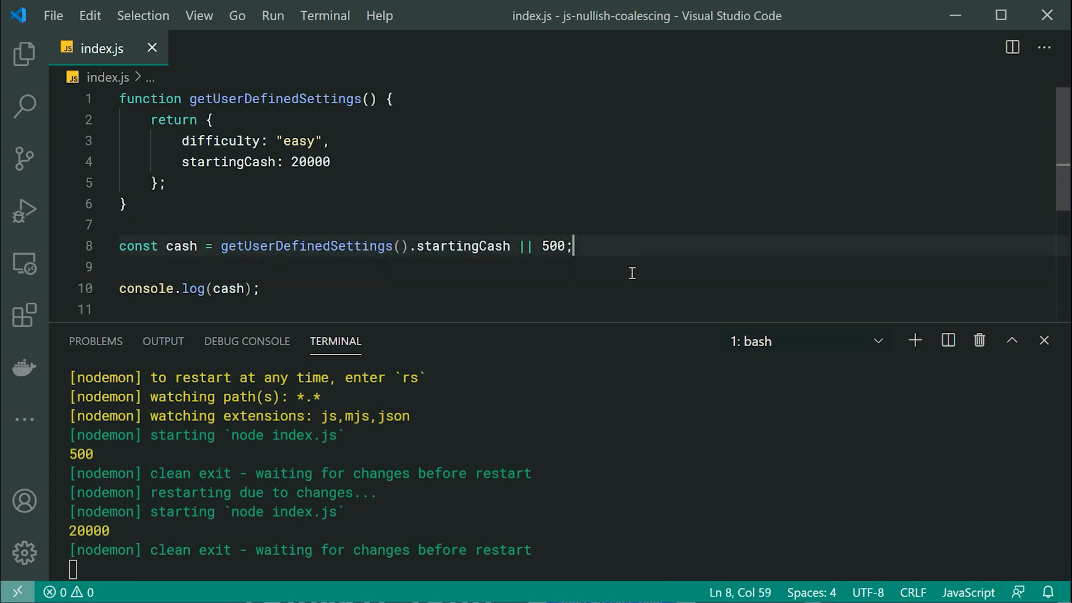
- Change startingCash to 0 and see nodemon print 500 because || overrides zero
{"action": "left_click", "coordinate": [333, 162]}
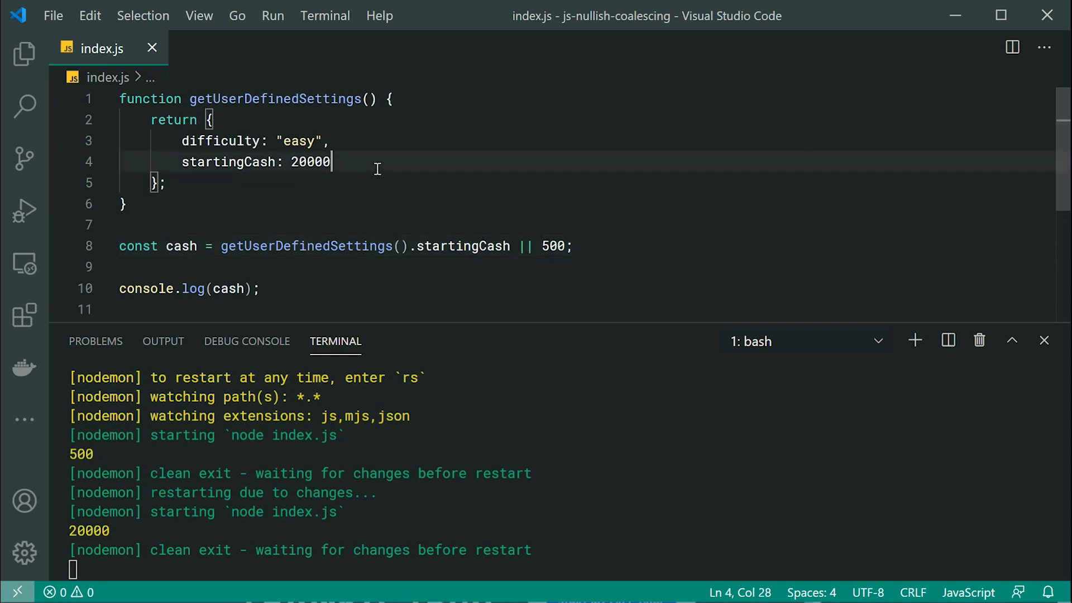
{"action": "type", "text": "0"}
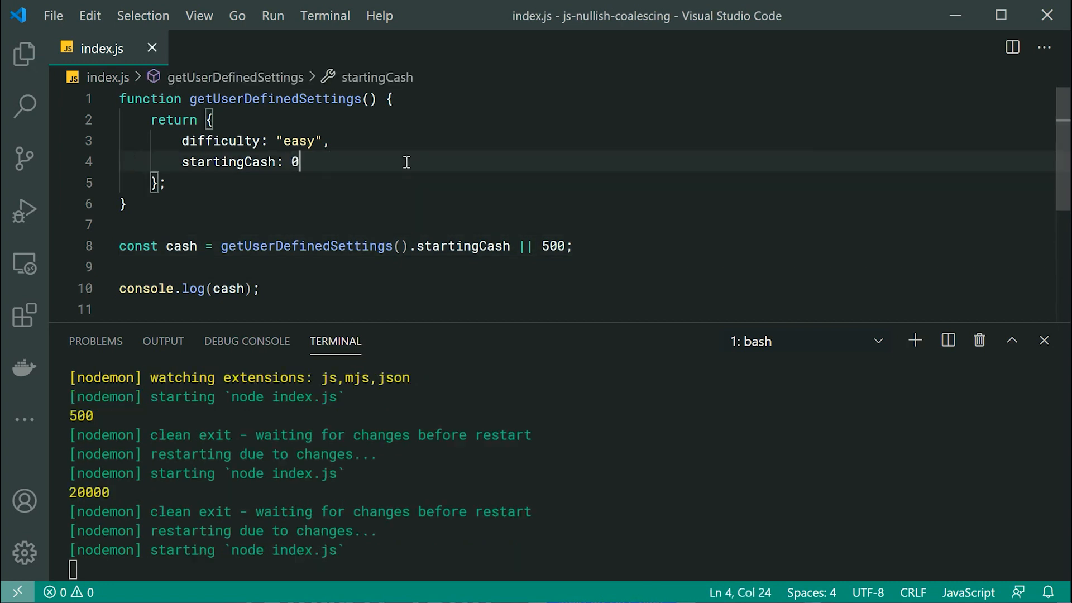
{"action": "scroll", "scroll_direction": "down", "scroll_amount": 3}
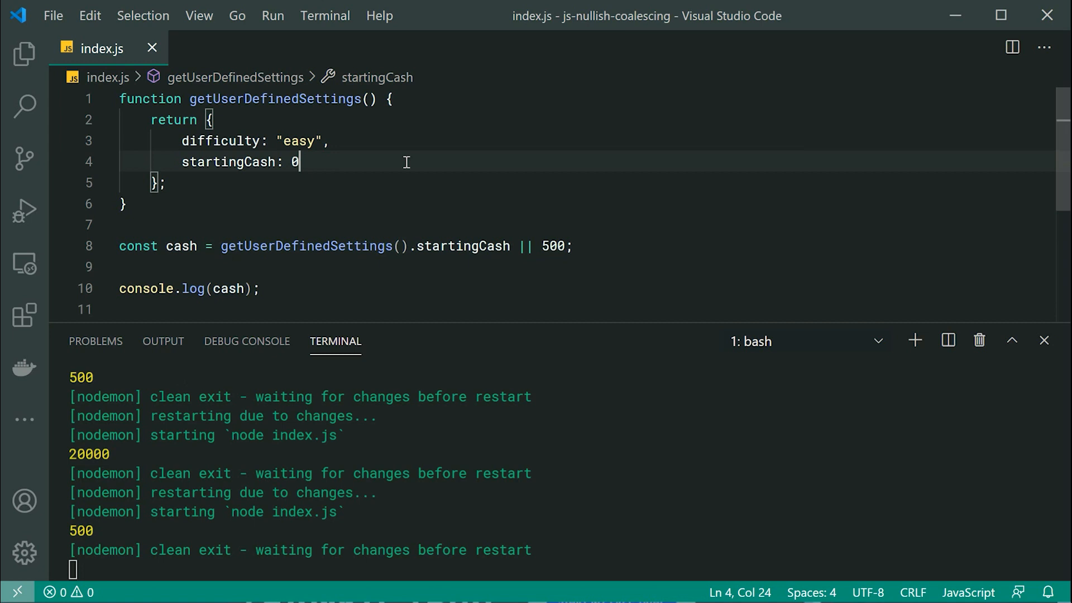
{"action": "mouse_move", "coordinate": [425, 194]}
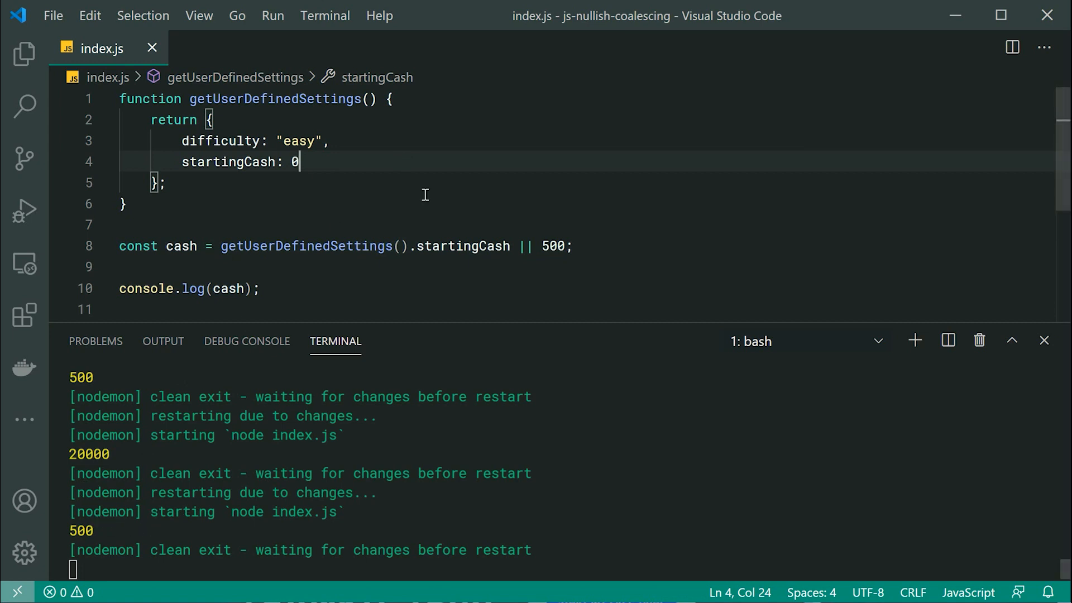
{"action": "mouse_move", "coordinate": [382, 163]}
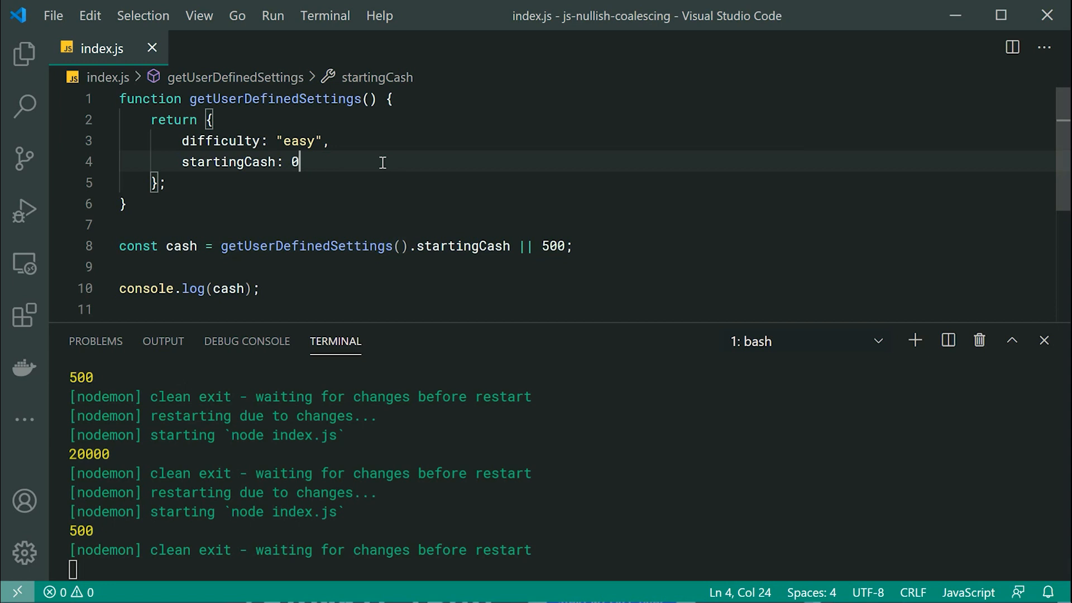
{"action": "mouse_move", "coordinate": [74, 528]}
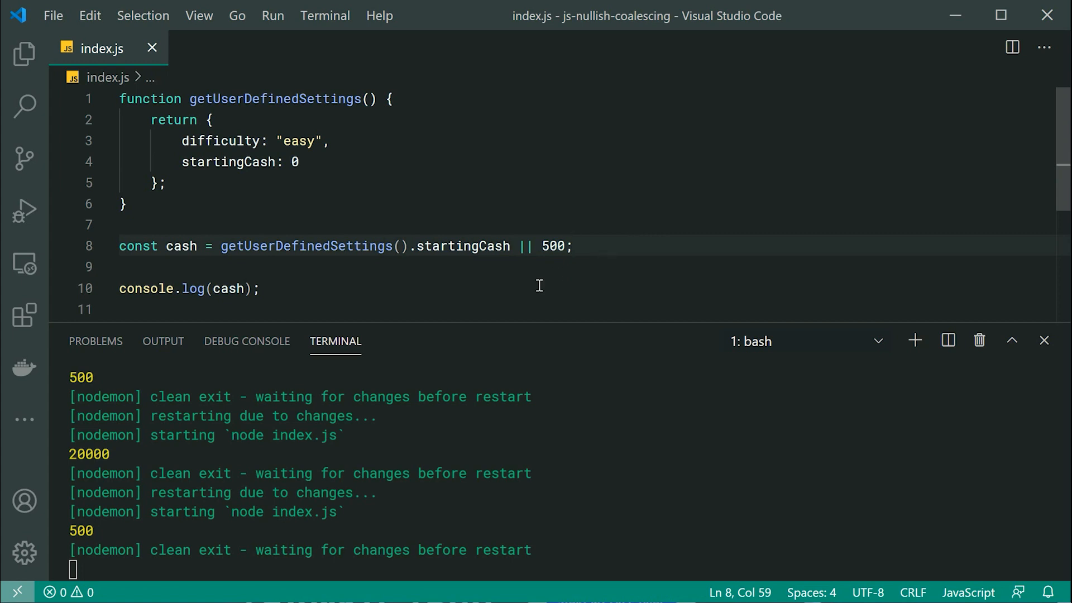
- Rewrite cash as startingCash === undefined ? 500 : getUserDefinedSettings().startingCash, so 0 prints 0
{"action": "double_click", "coordinate": [525, 246]}
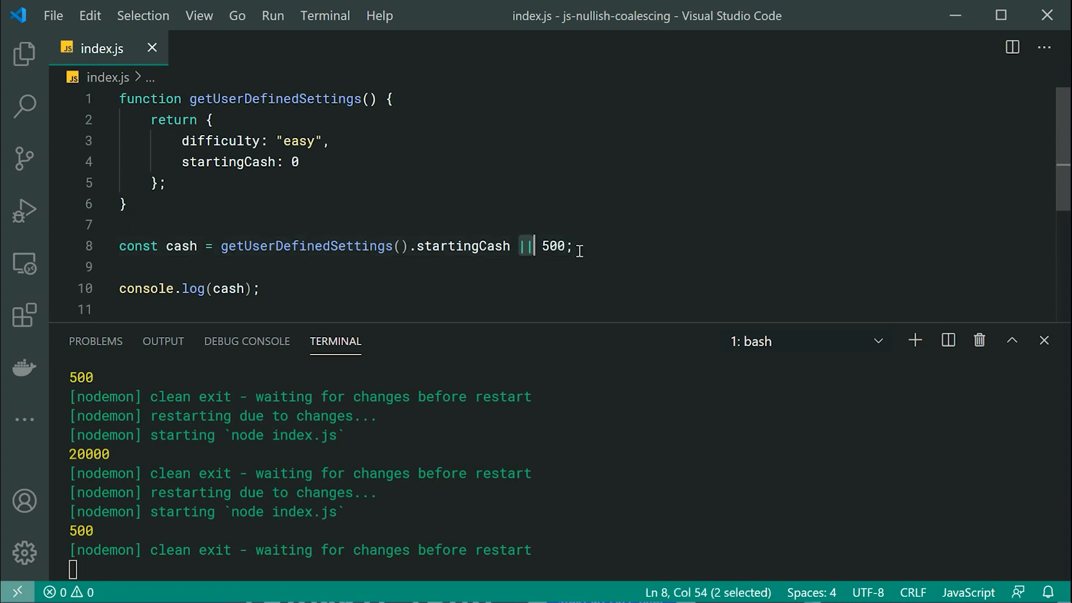
{"action": "type", "text": "==="}
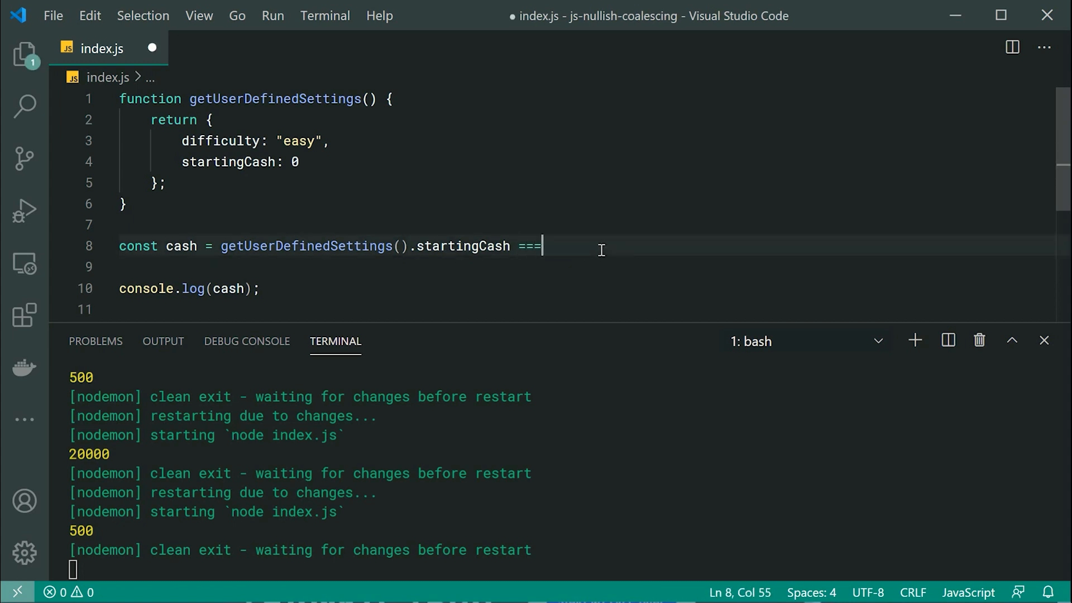
{"action": "type", "text": "undefined"}
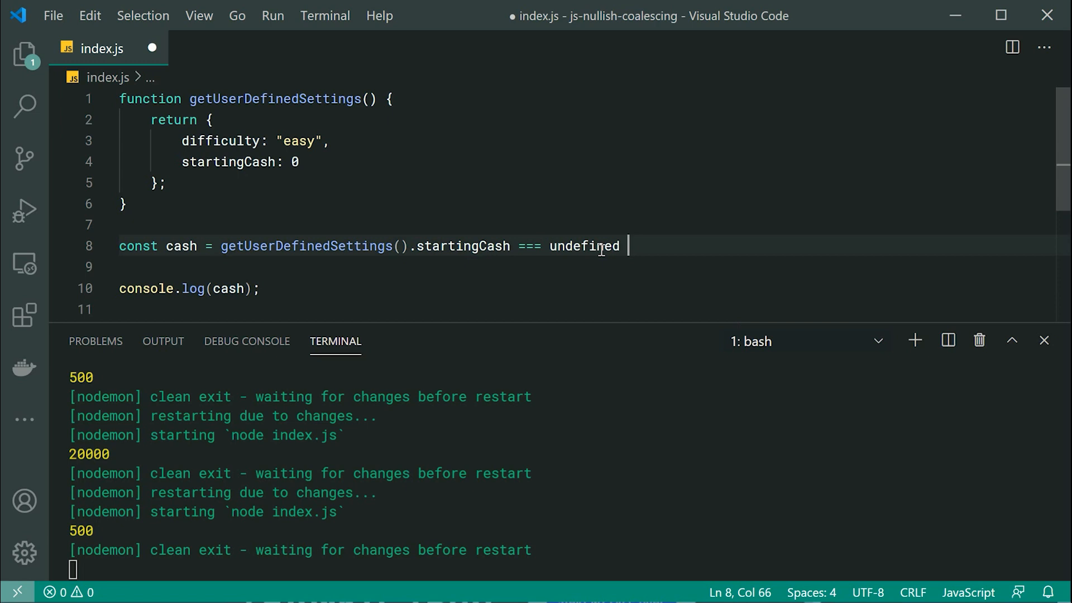
{"action": "type", "text": "? 500"}
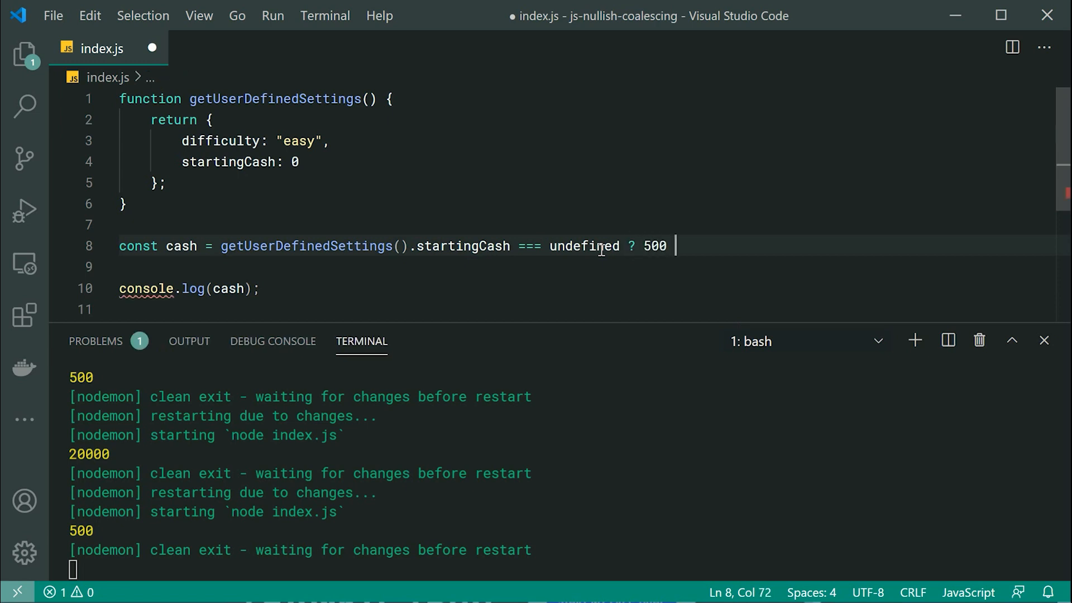
{"action": "type", "text": ":"}
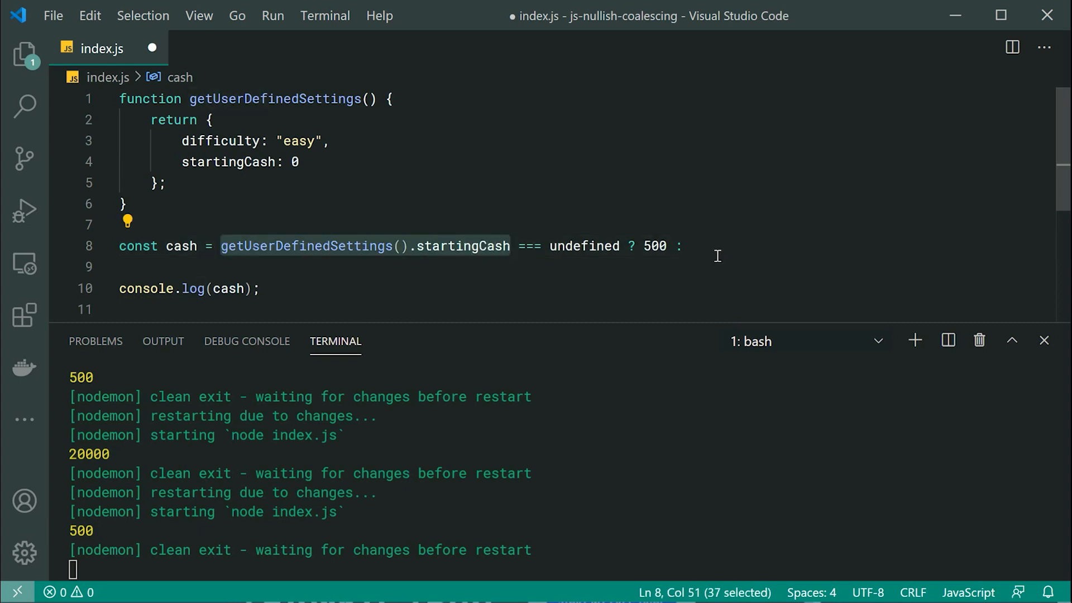
{"action": "type", "text": "getUserDefinedSettings().startingCash;"}
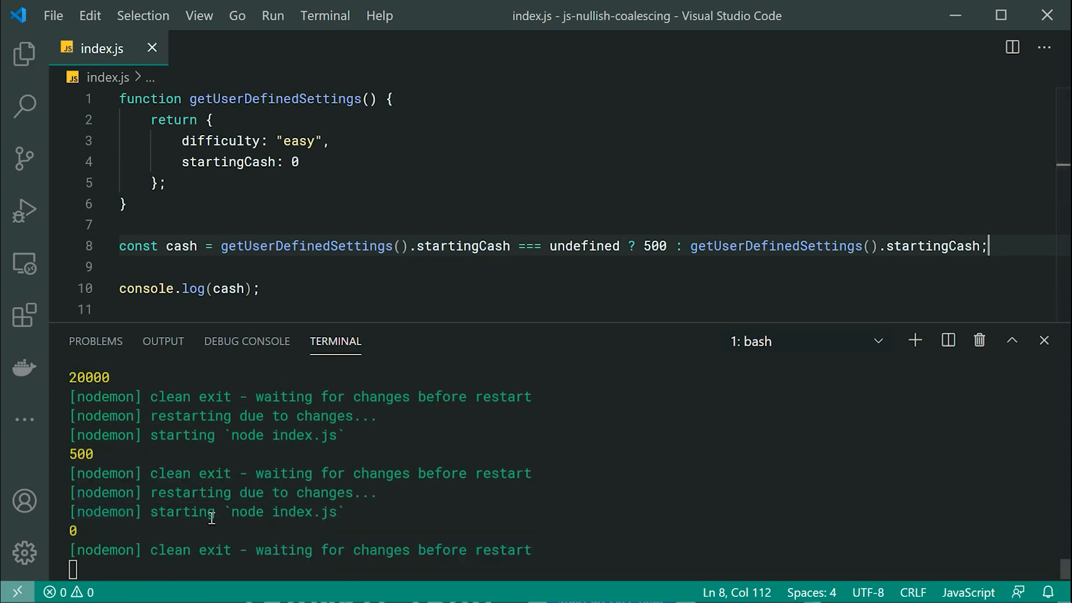
{"action": "mouse_move", "coordinate": [940, 245]}
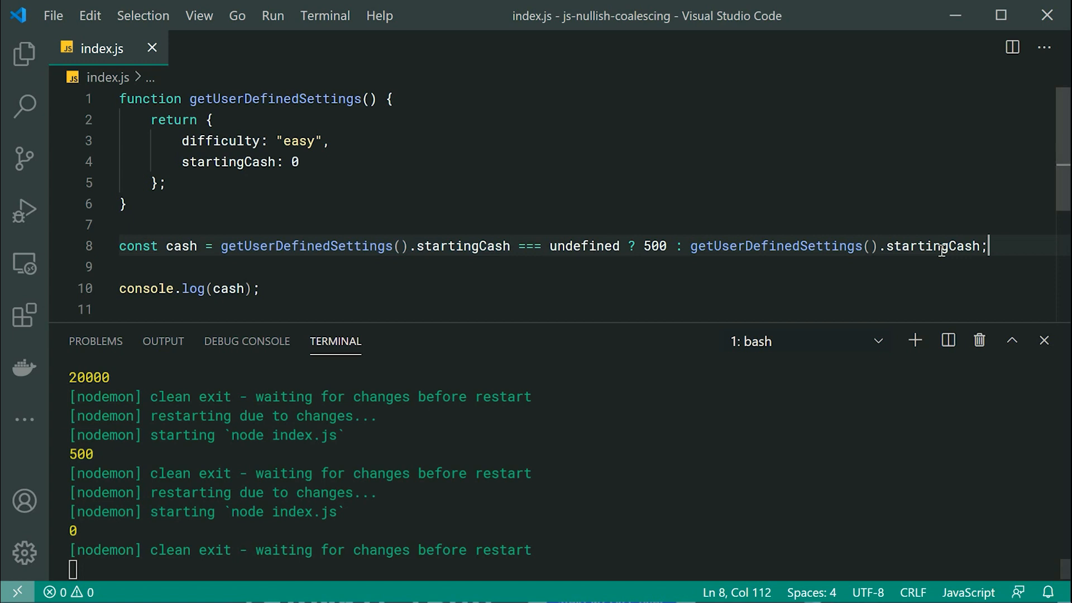
{"action": "mouse_move", "coordinate": [293, 266]}
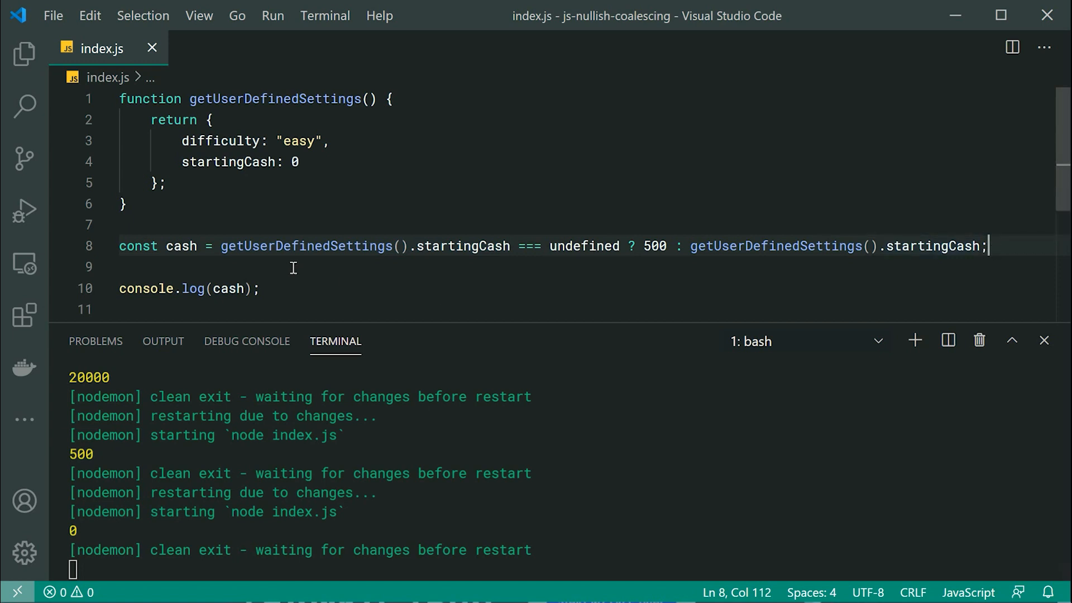
{"action": "double_click", "coordinate": [306, 246]}
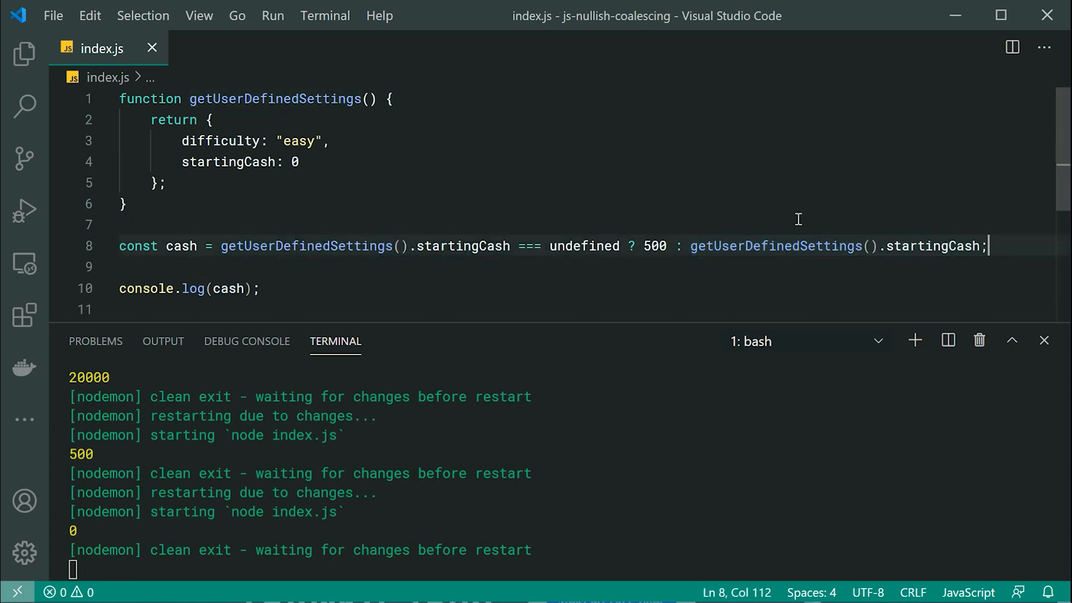
{"action": "mouse_move", "coordinate": [671, 273]}
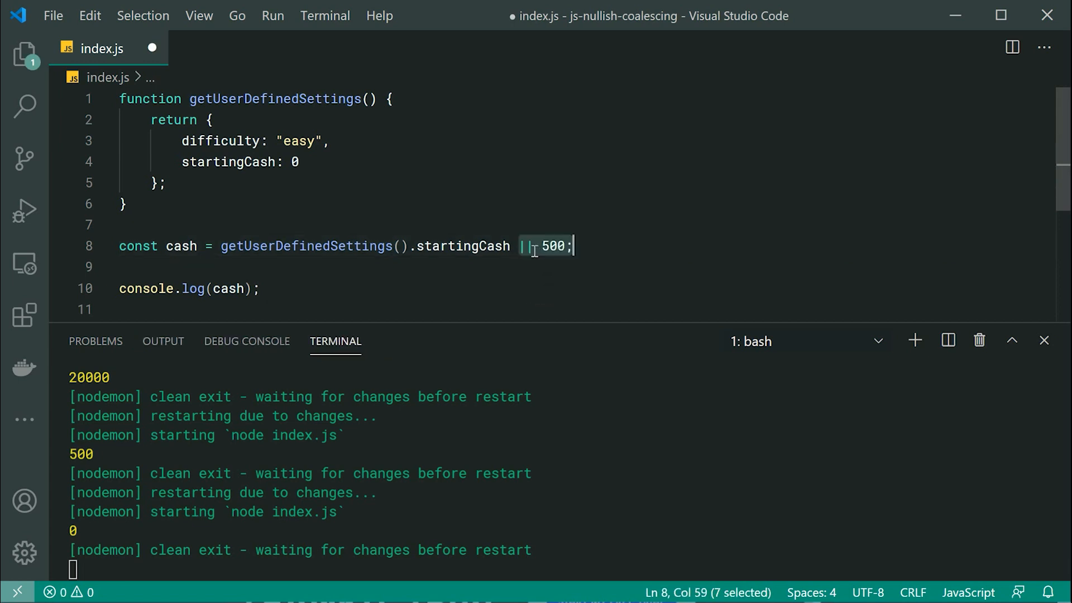
- Rewrite line 8 as startingCash ?? 500 using the nullish coalescing operator
{"action": "type", "text": "??"}
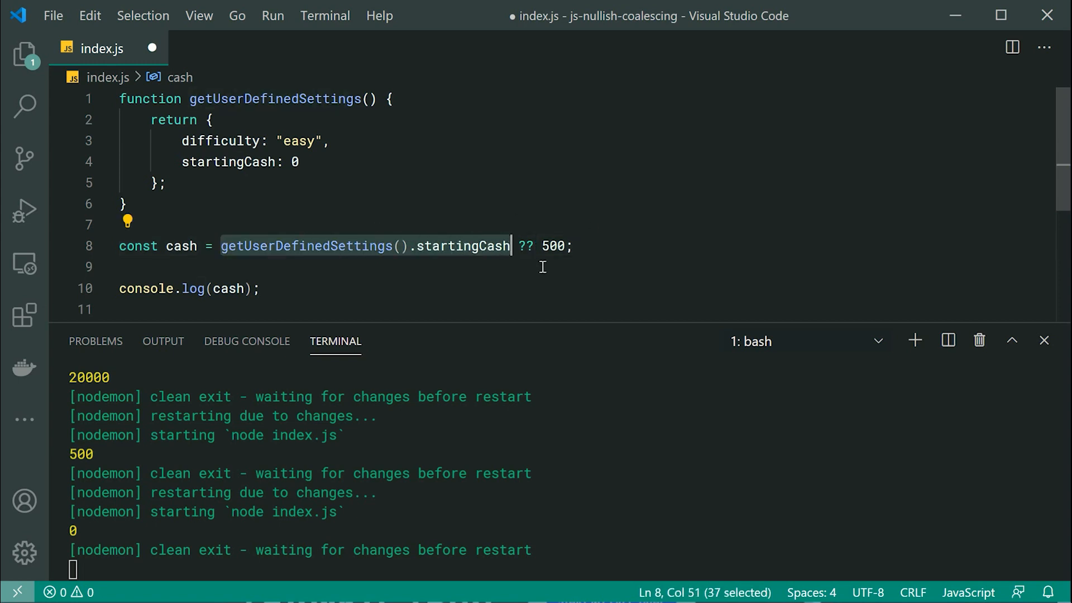
{"action": "mouse_move", "coordinate": [532, 290]}
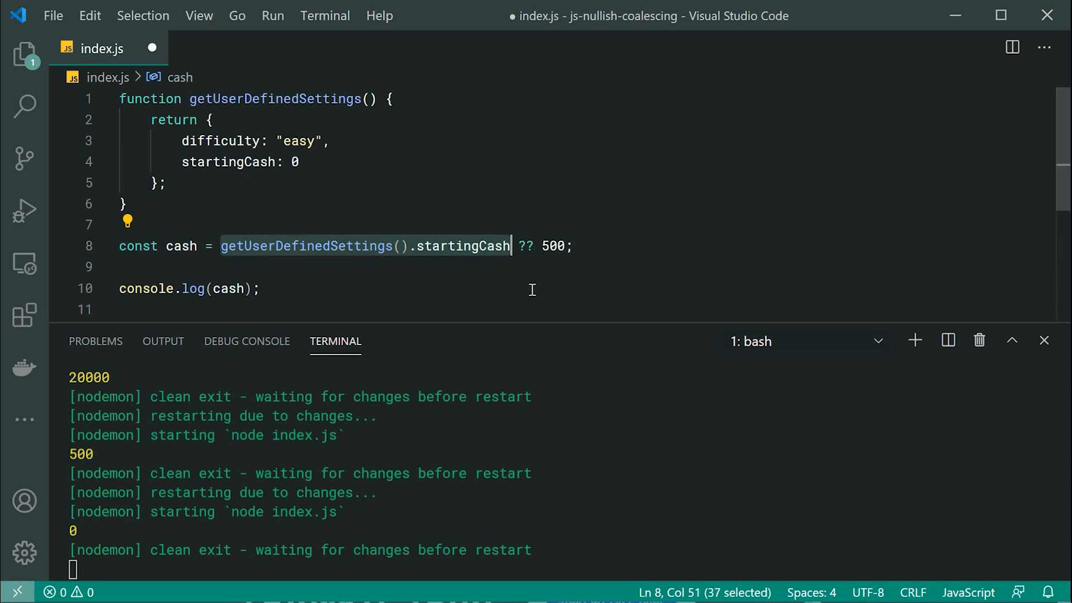
{"action": "mouse_move", "coordinate": [550, 254]}
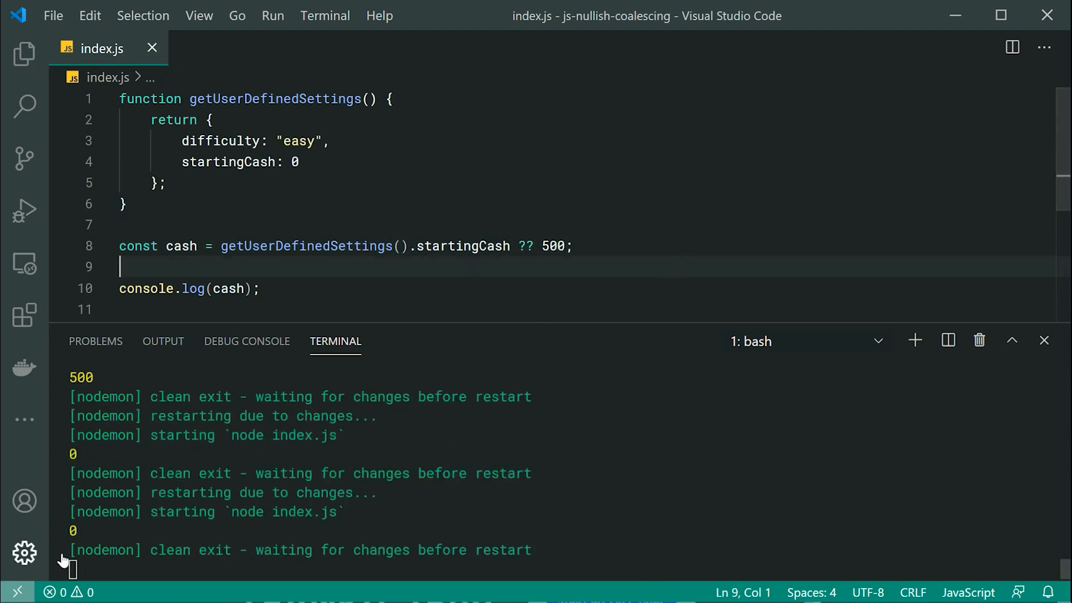
{"action": "mouse_move", "coordinate": [736, 167]}
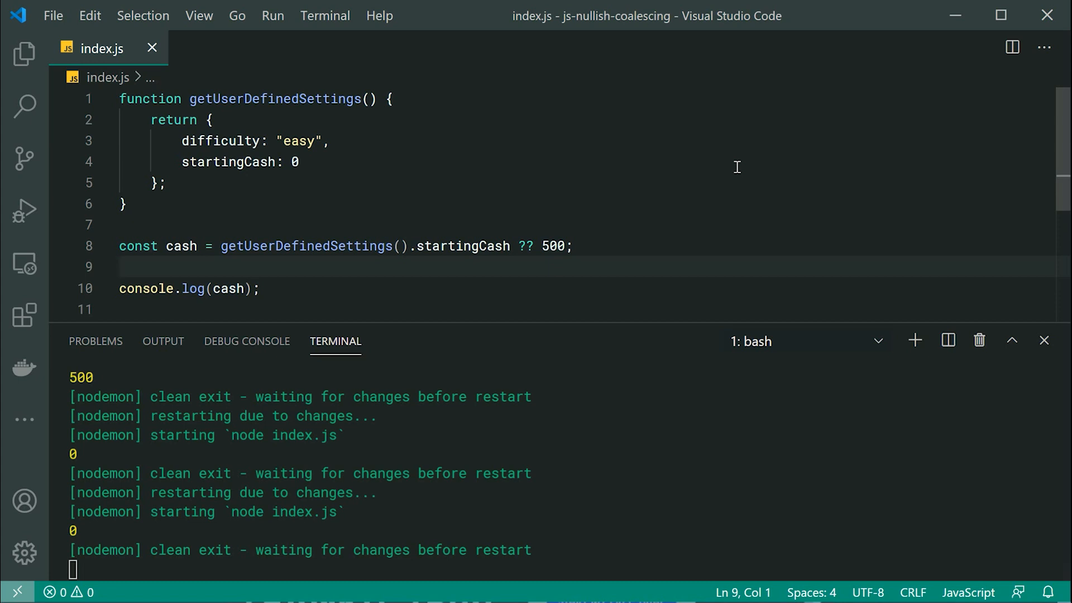
- Delete the startingCash: 0 line so the ?? fallback prints 500
{"action": "left_click", "coordinate": [300, 162]}
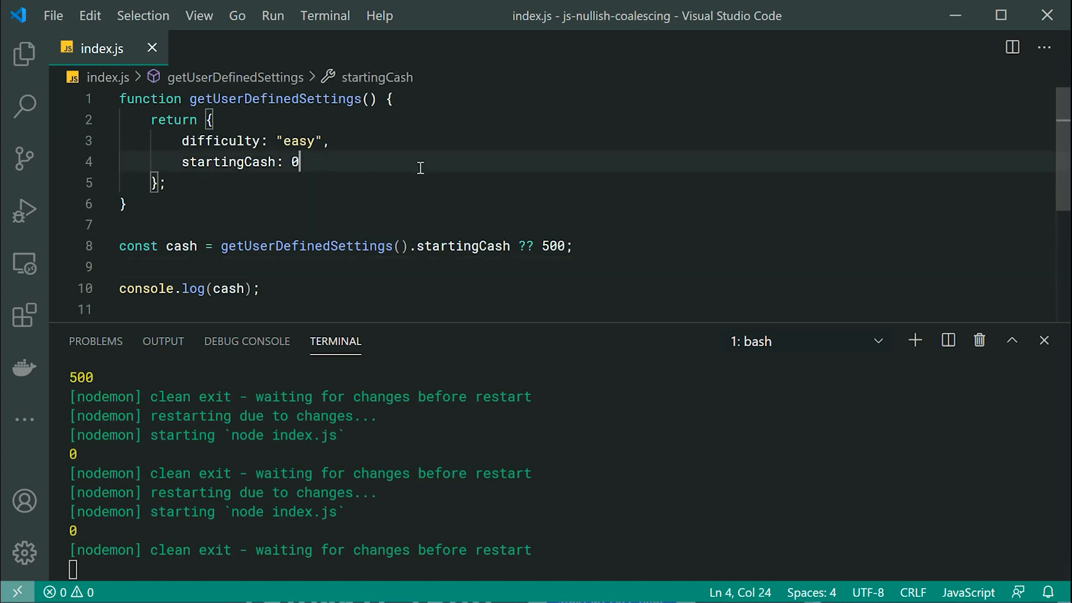
{"action": "mouse_move", "coordinate": [422, 167]}
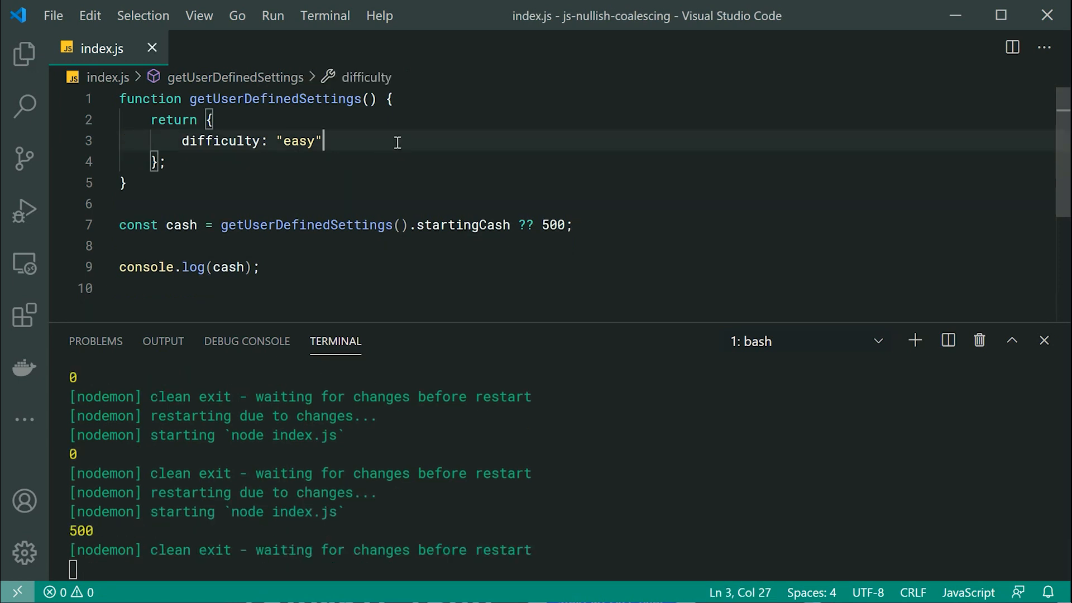
{"action": "mouse_move", "coordinate": [290, 233]}
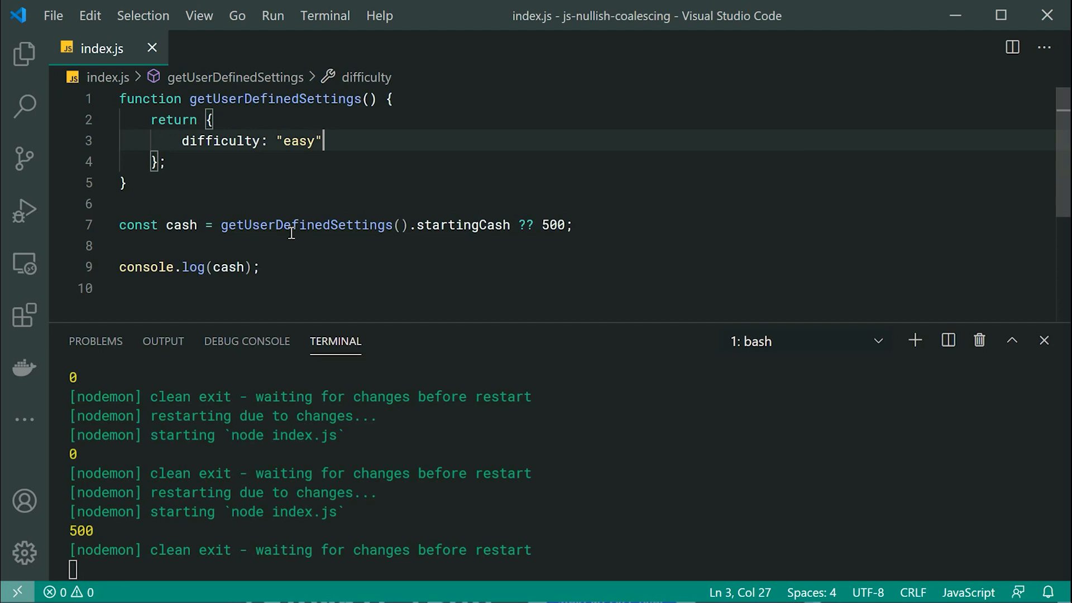
{"action": "double_click", "coordinate": [463, 224]}
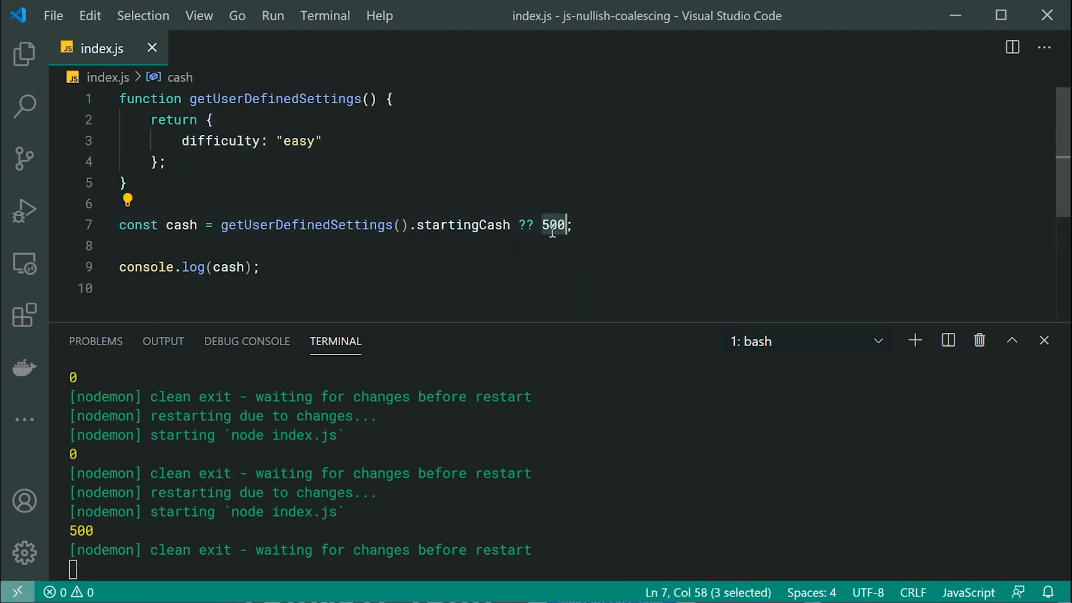
{"action": "mouse_move", "coordinate": [392, 144]}
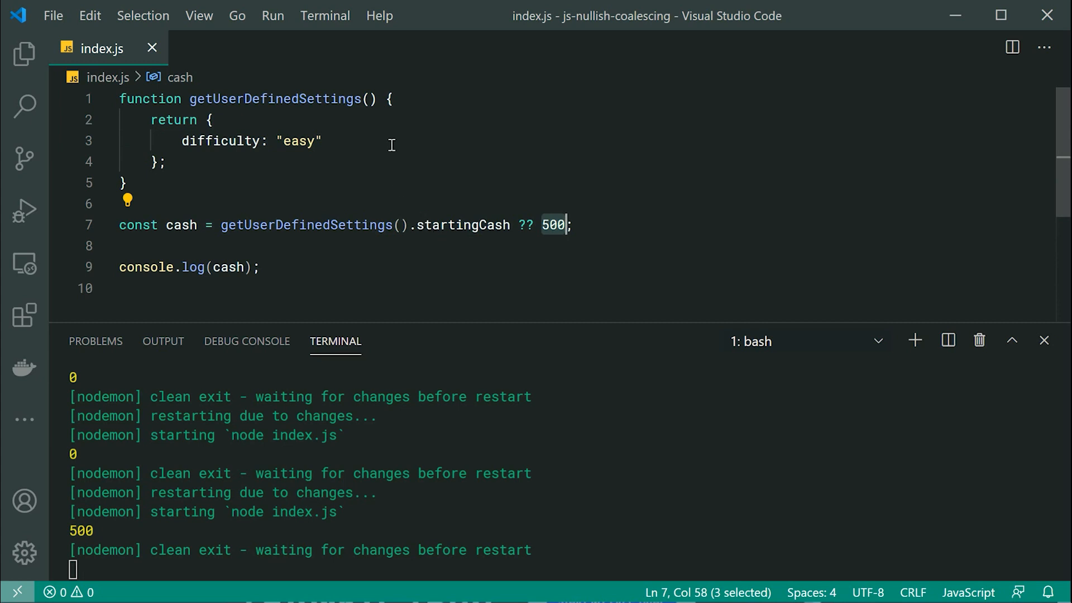
- Re-add startingCash as 0, then null (prints 500), then 2000 (prints 2000)
{"action": "type", "text": "startingCash: 0"}
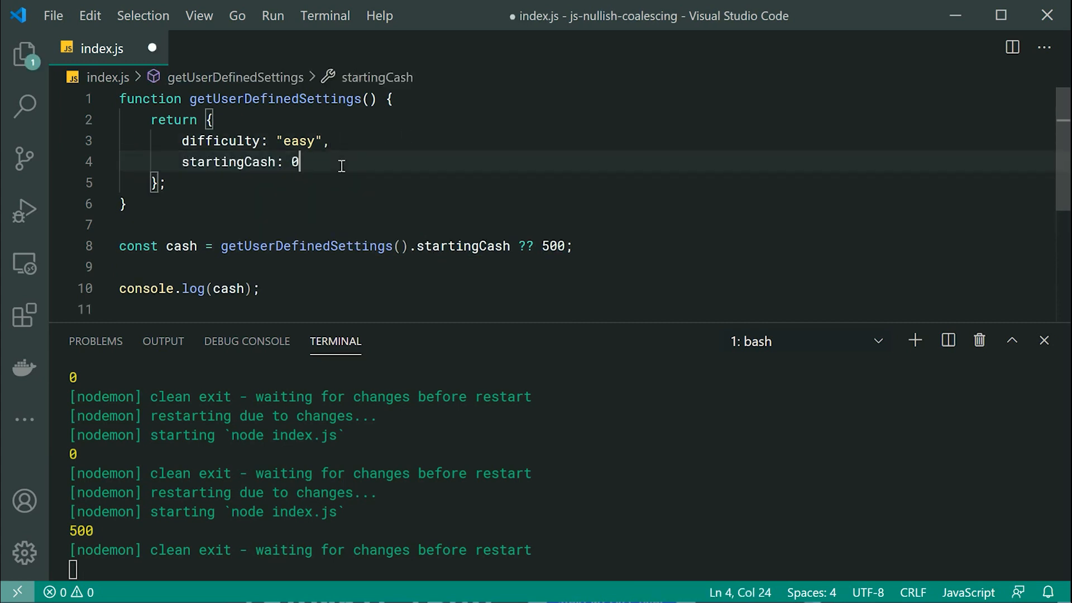
{"action": "type", "text": "null"}
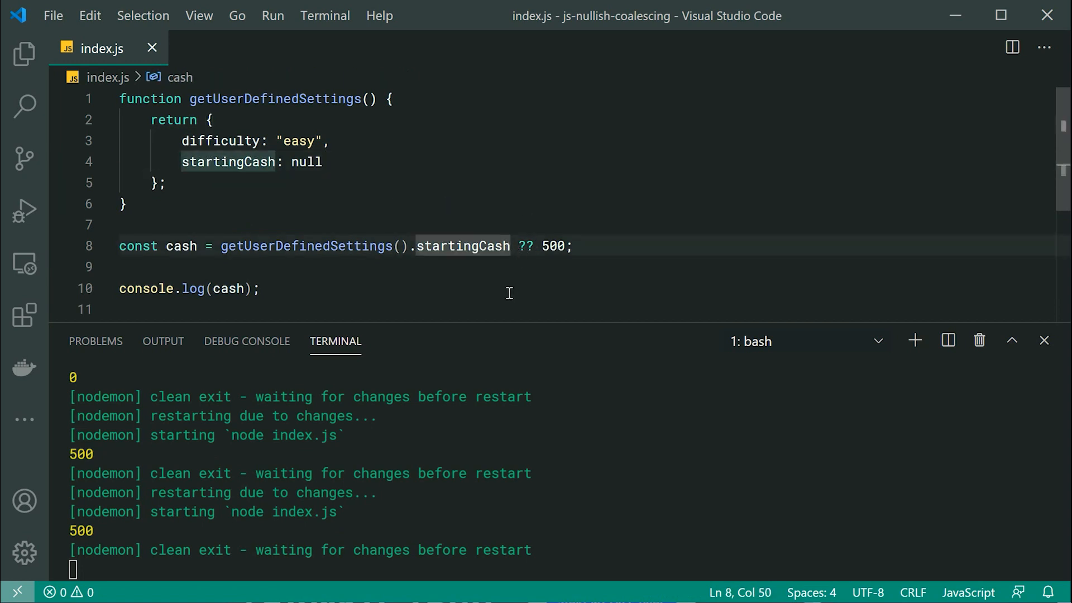
{"action": "type", "text": "2"}
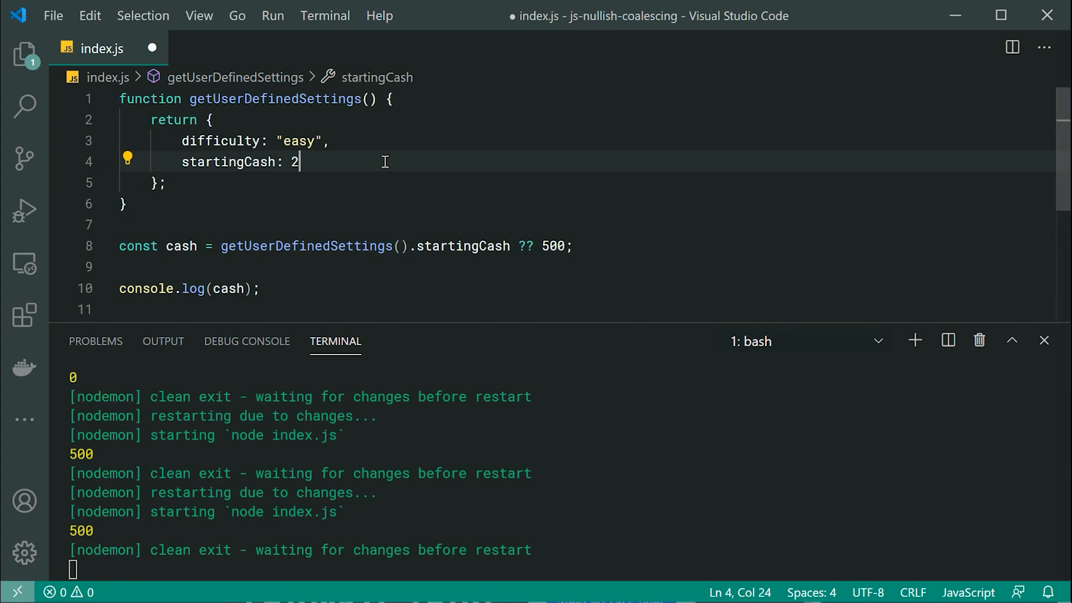
{"action": "type", "text": "000"}
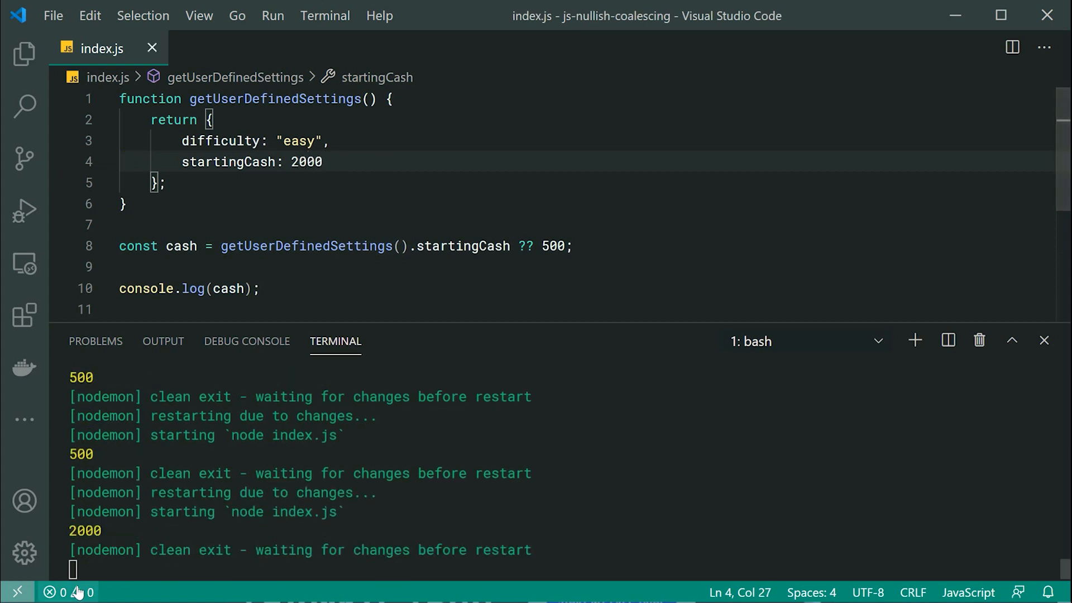
{"action": "mouse_move", "coordinate": [560, 300]}
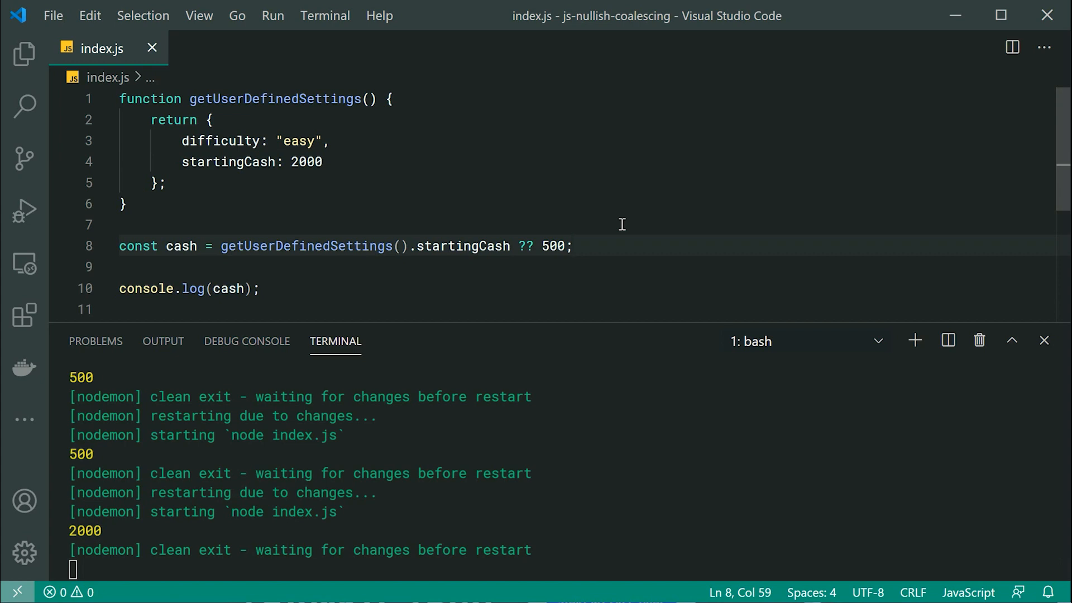
{"action": "mouse_move", "coordinate": [592, 413]}
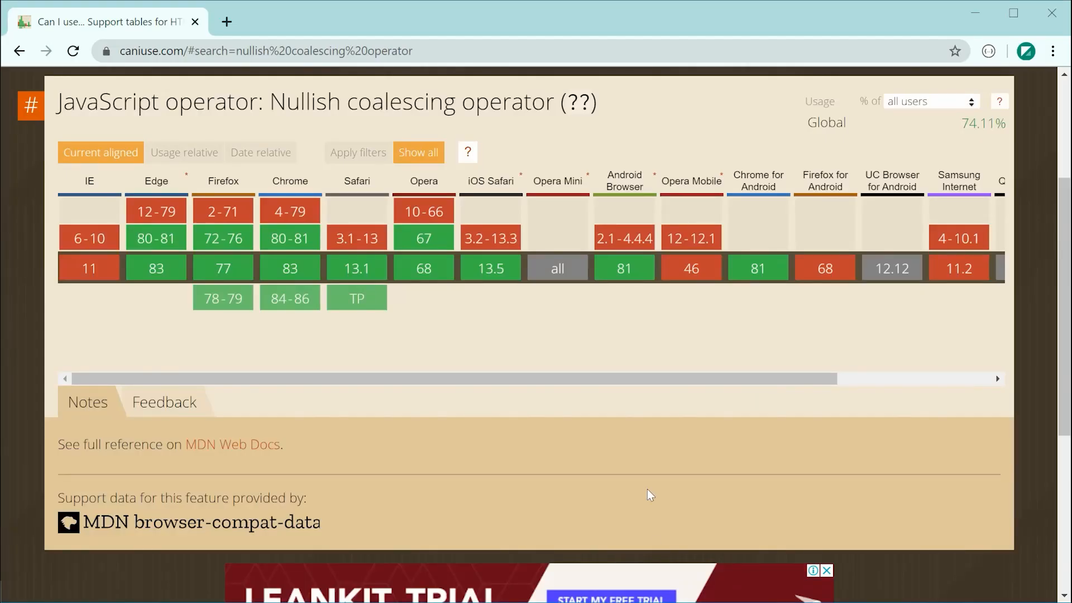
{"action": "mouse_move", "coordinate": [594, 344]}
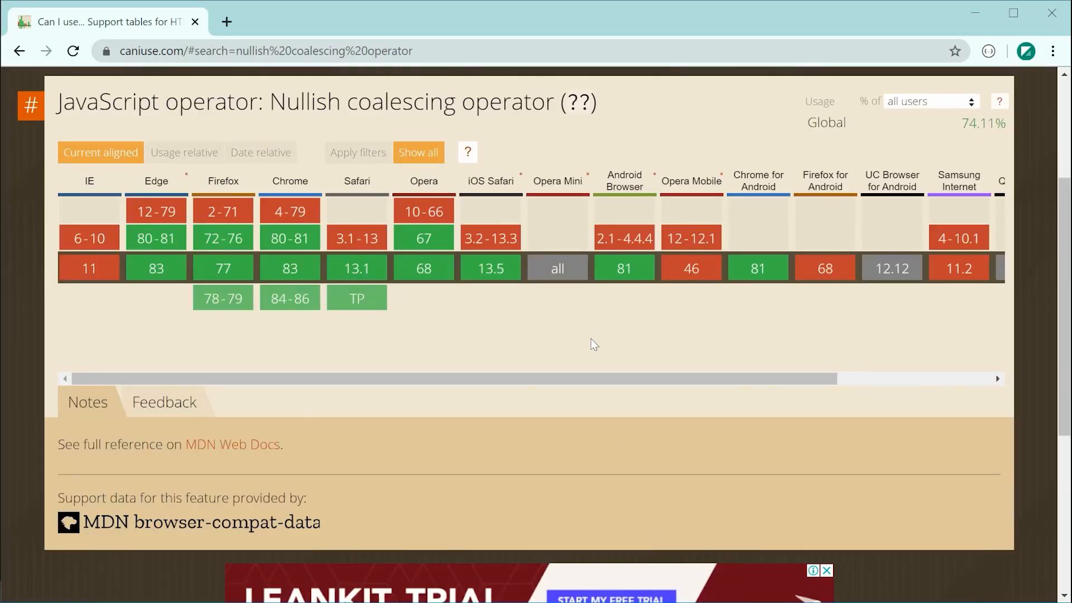
{"action": "mouse_move", "coordinate": [286, 339]}
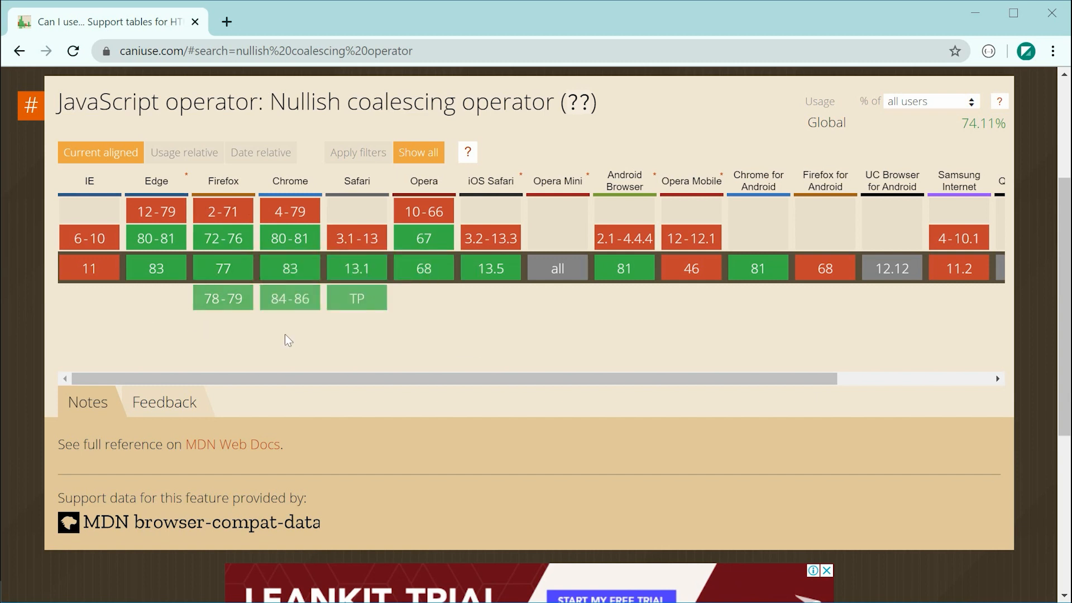
{"action": "mouse_move", "coordinate": [479, 329]}
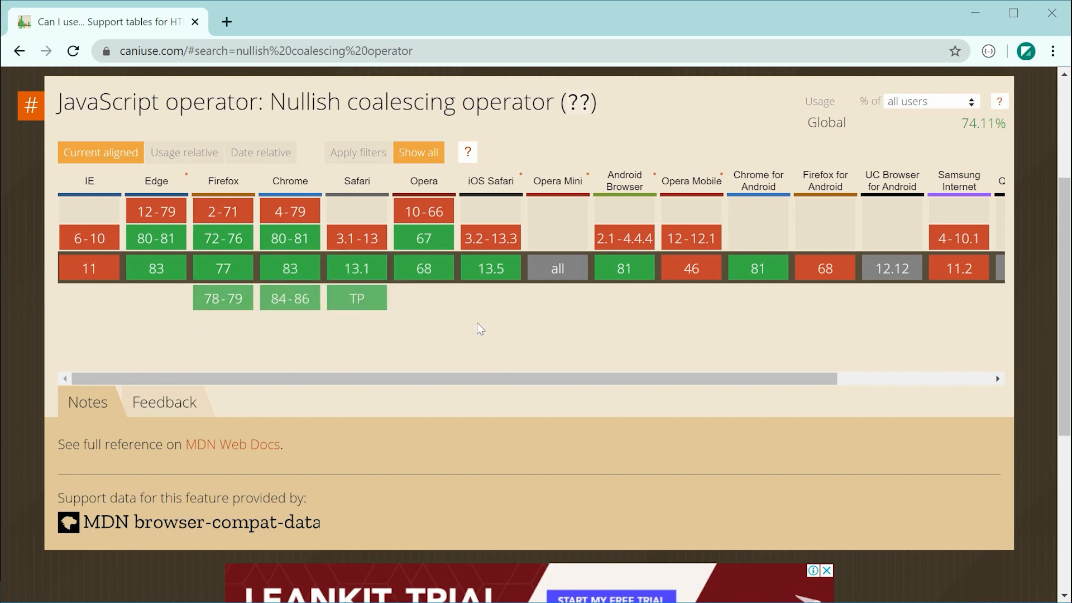
{"action": "mouse_move", "coordinate": [482, 312]}
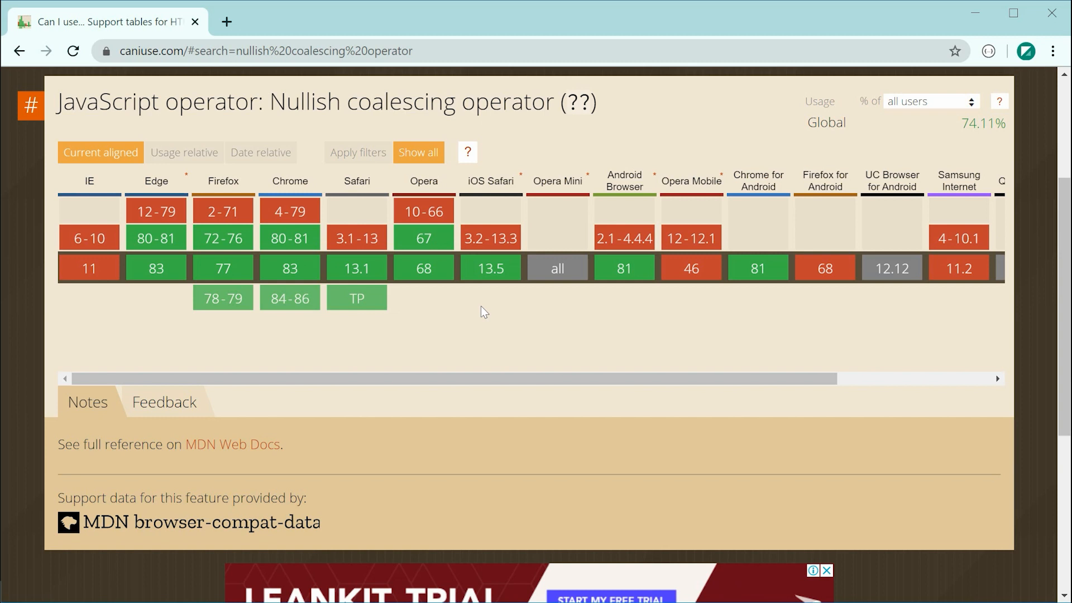
{"action": "mouse_move", "coordinate": [681, 324]}
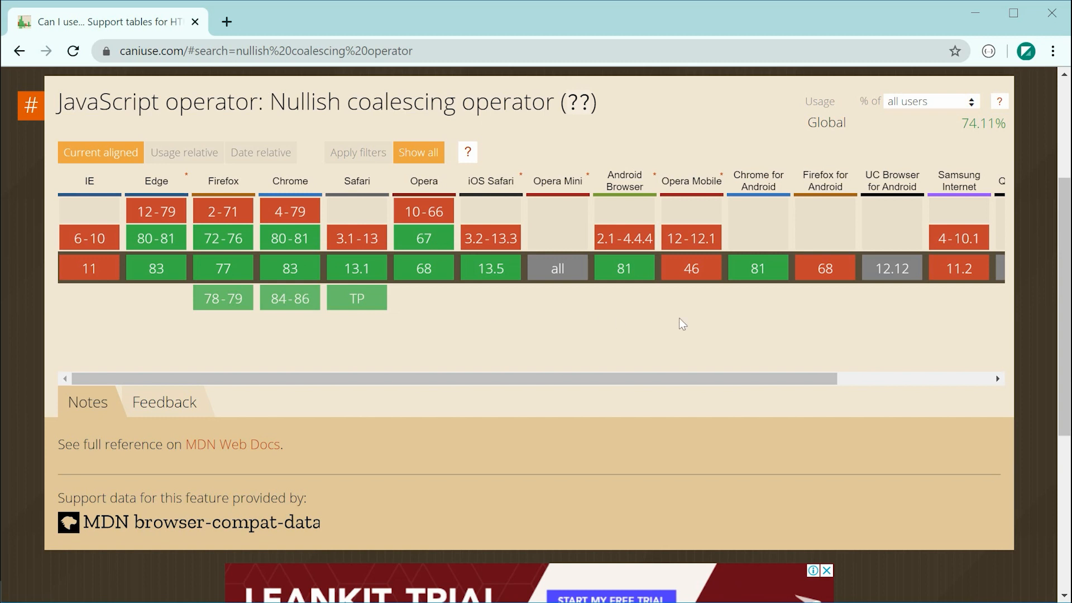
{"action": "mouse_move", "coordinate": [848, 299]}
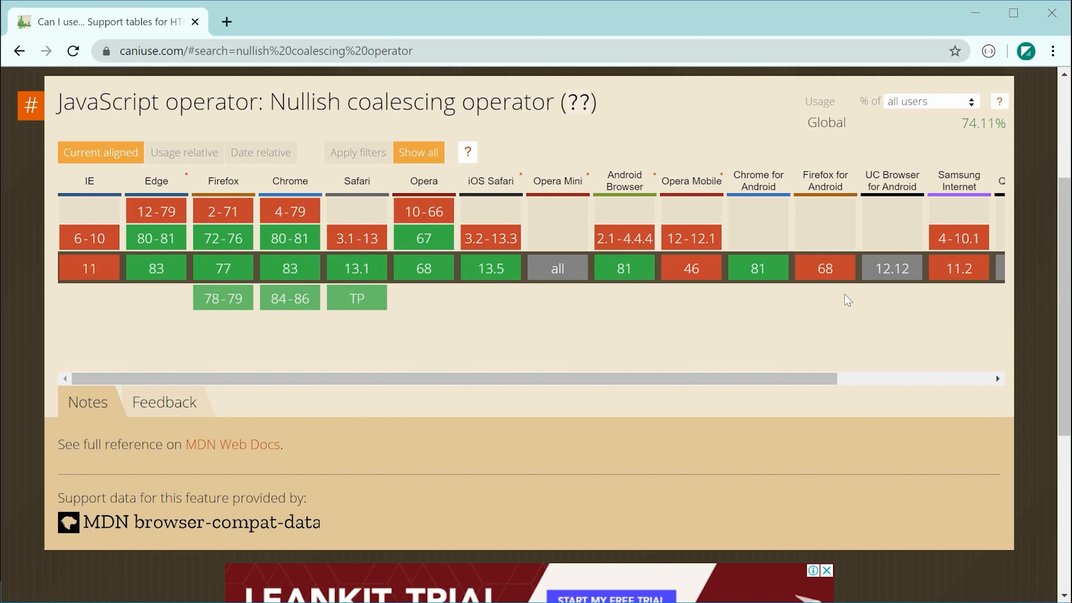
- Scroll the caniuse.com support table for the nullish coalescing operator
{"action": "scroll", "scroll_direction": "right", "scroll_amount": 3}
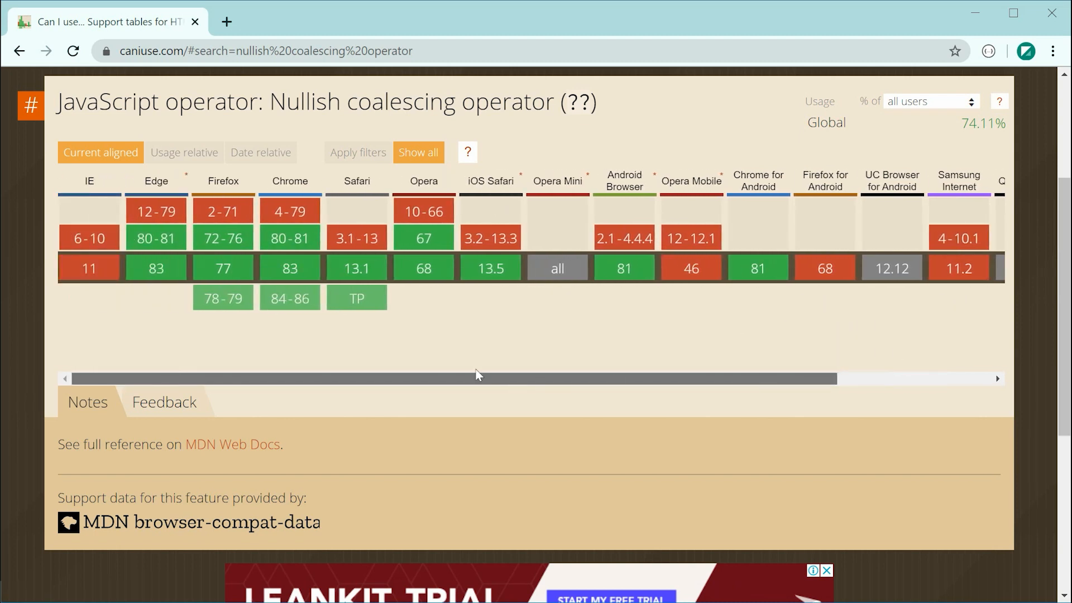
{"action": "mouse_move", "coordinate": [525, 340]}
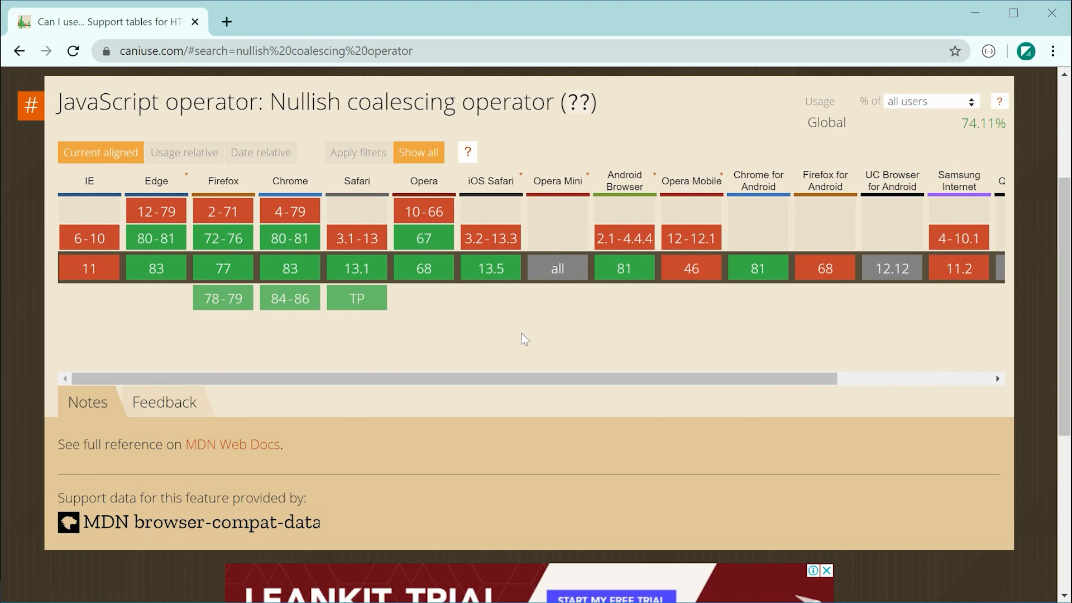